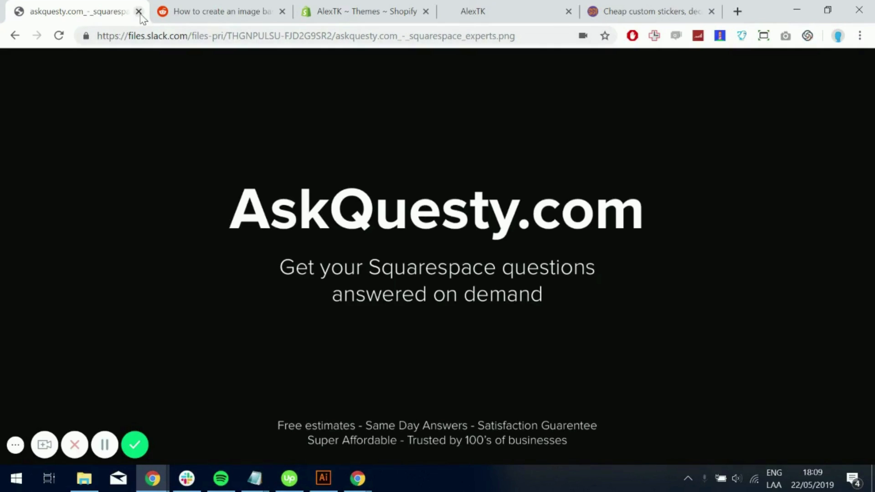
Close the AskQuesty page and review the Sticker Guy site's starburst navigation buttons
click(139, 11)
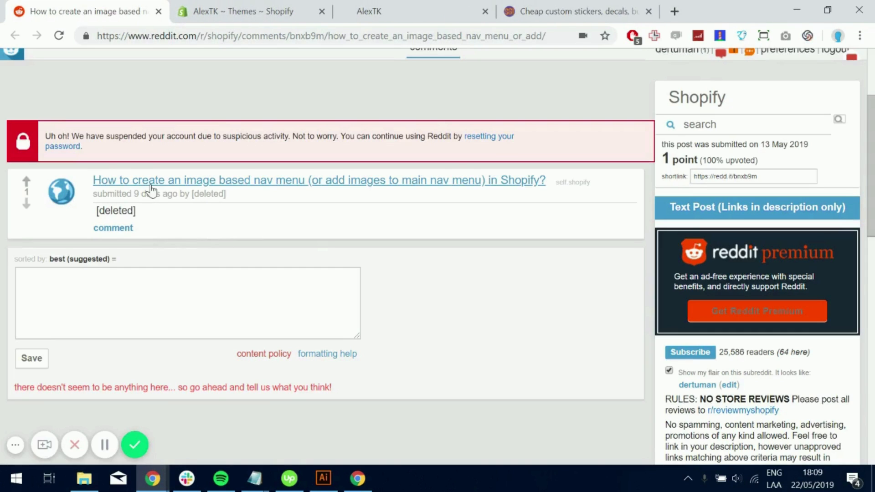
mouse_move(362, 207)
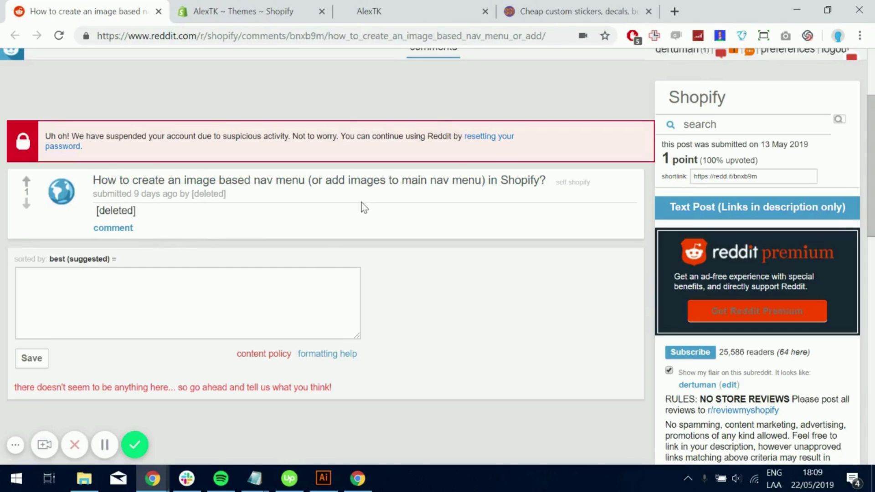
mouse_move(528, 184)
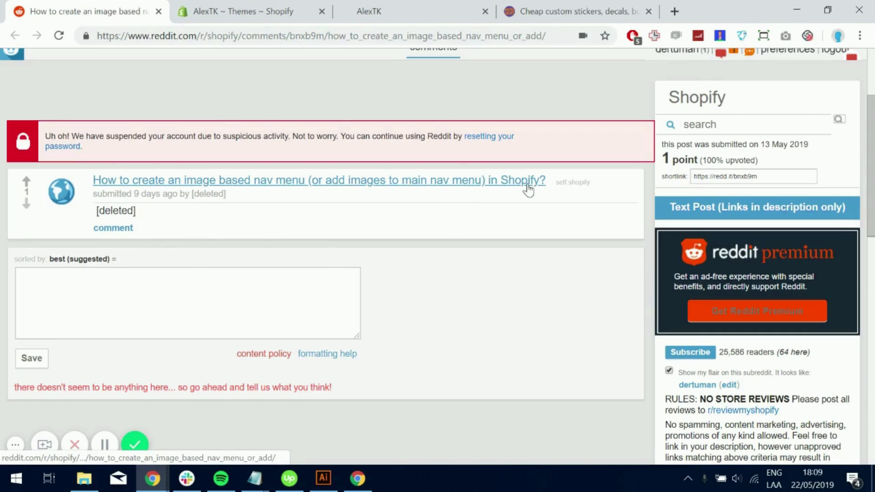
mouse_move(457, 184)
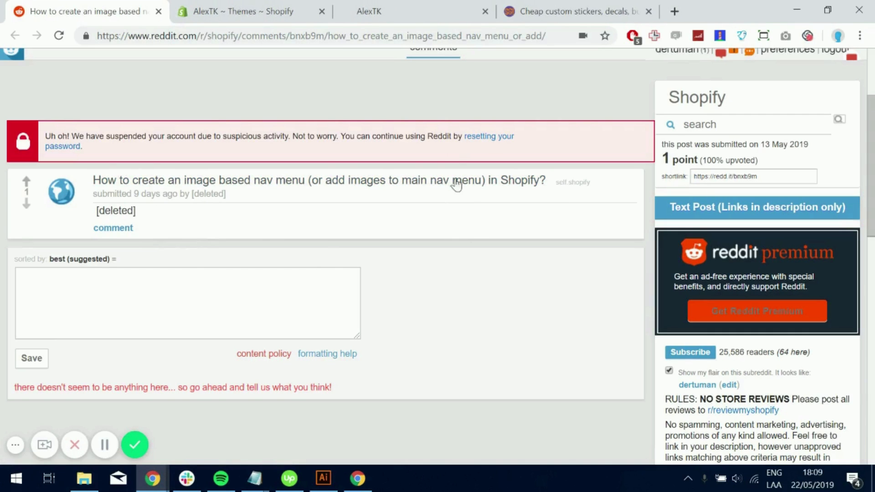
click(574, 11)
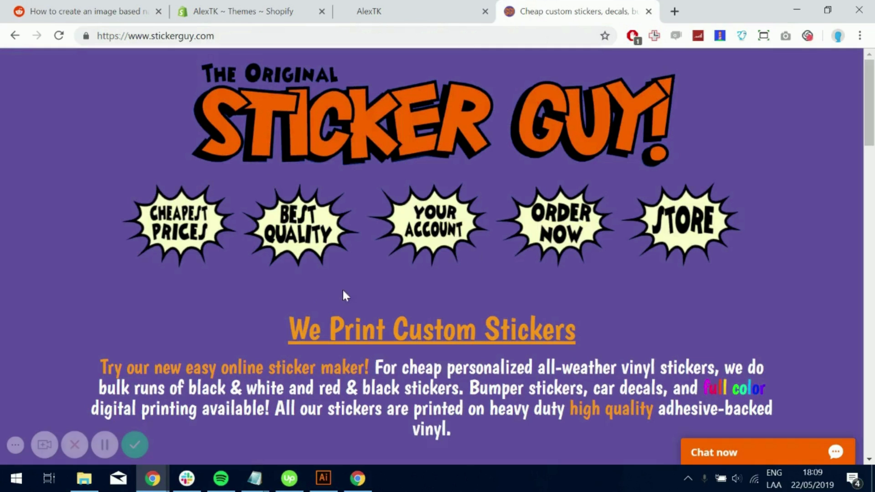
scroll(down, 3)
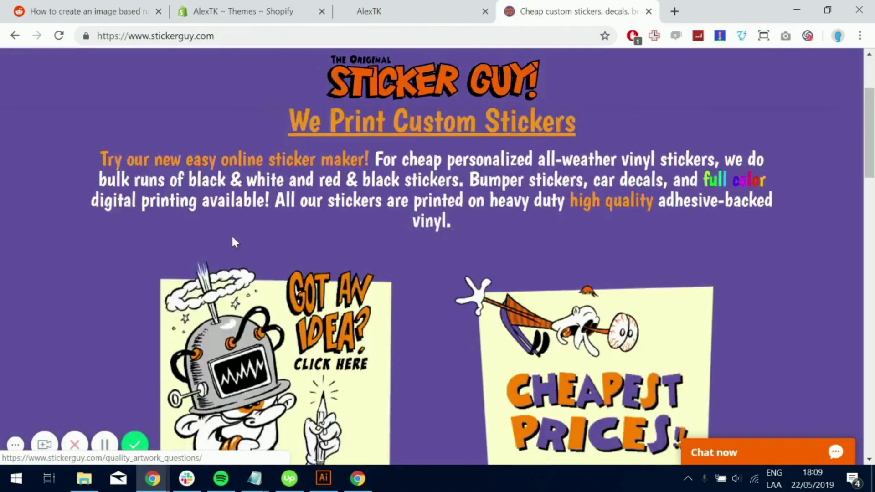
scroll(up, 3)
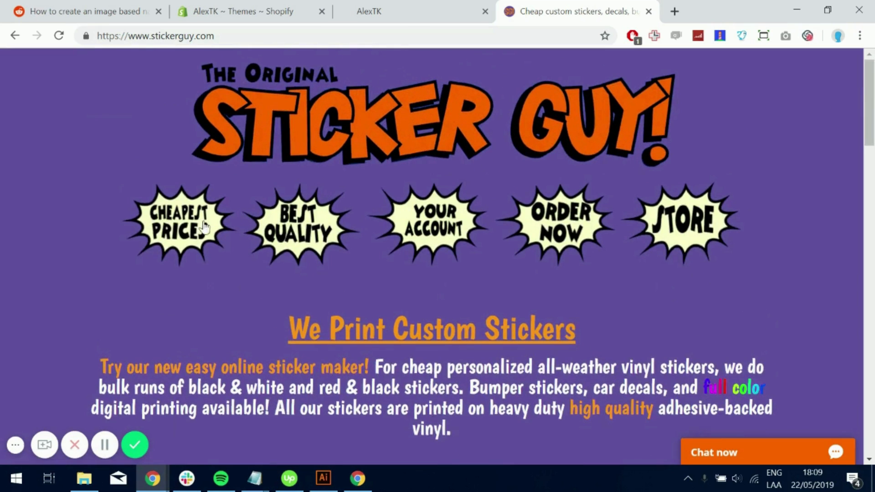
mouse_move(329, 226)
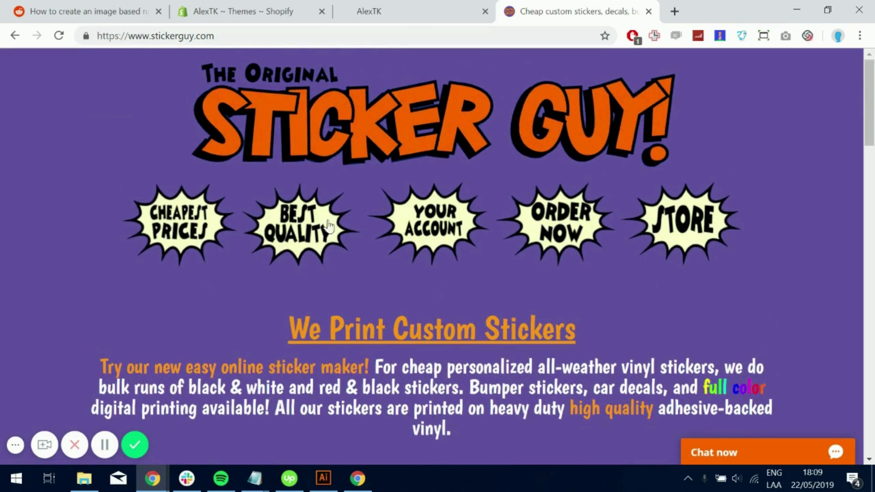
mouse_move(188, 210)
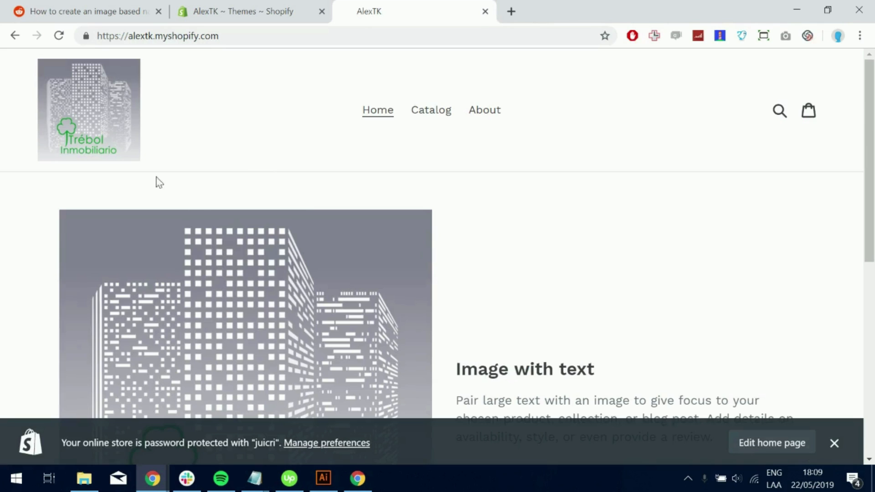
mouse_move(386, 185)
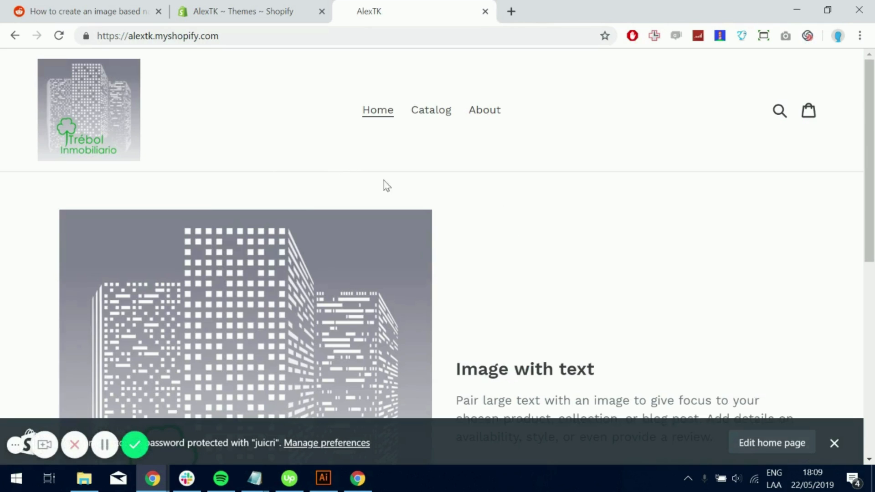
mouse_move(358, 141)
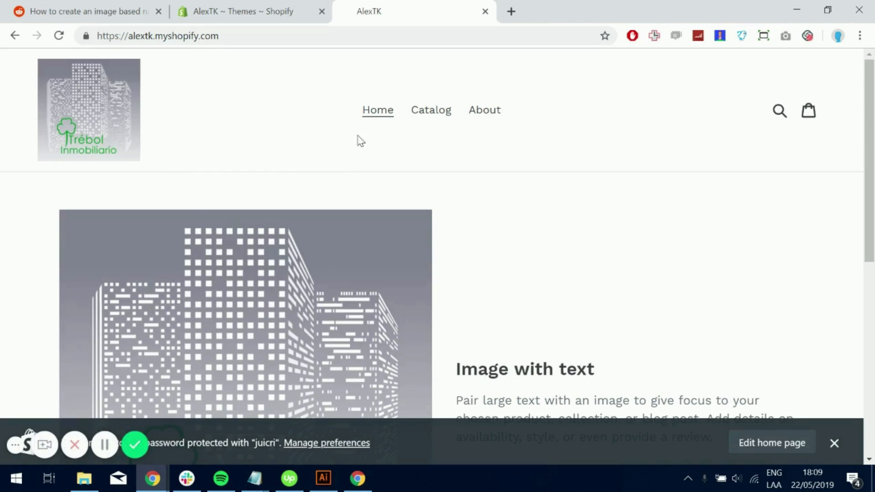
mouse_move(446, 149)
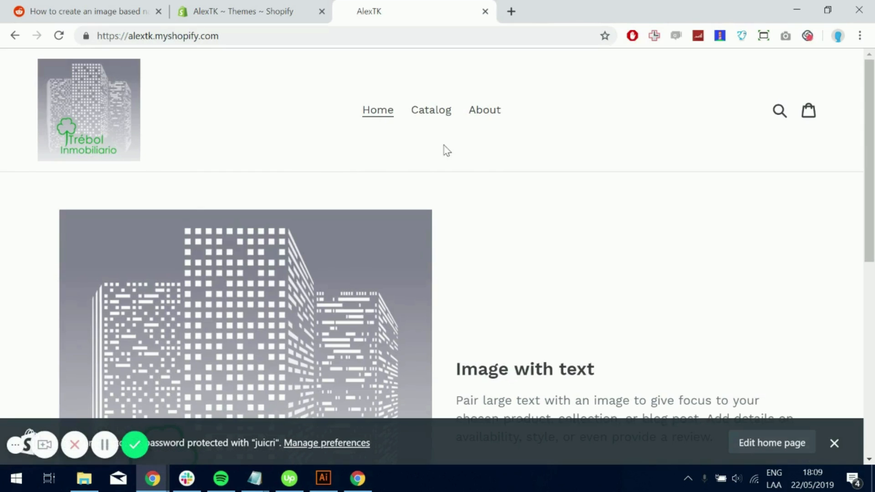
mouse_move(499, 146)
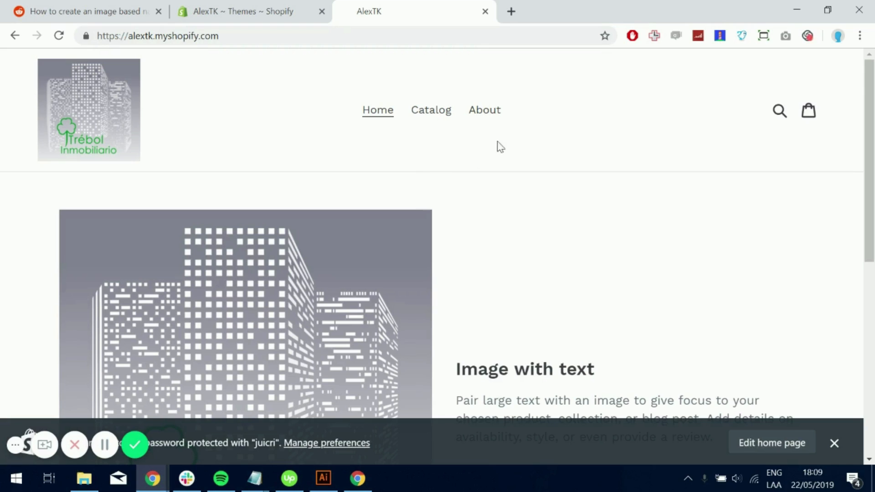
mouse_move(558, 154)
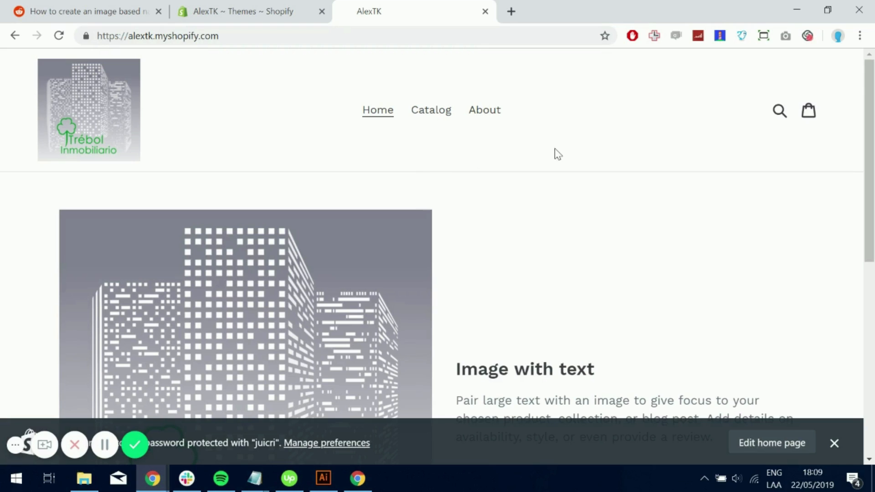
mouse_move(471, 152)
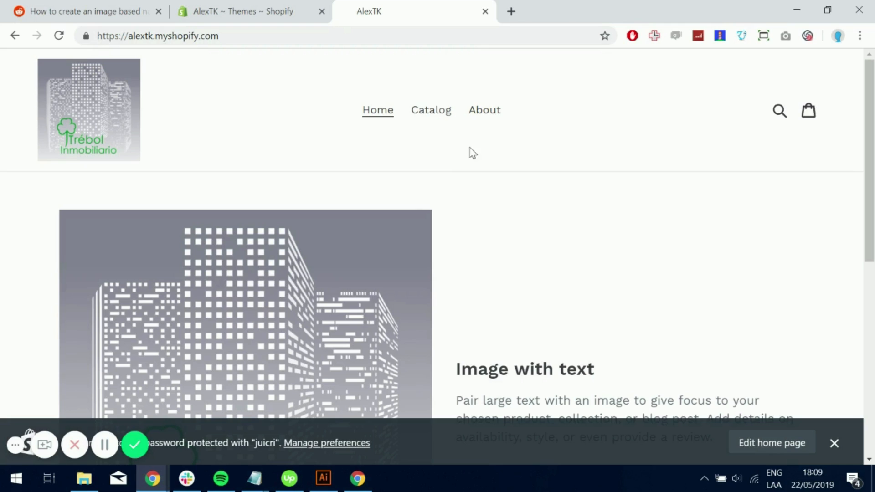
mouse_move(377, 111)
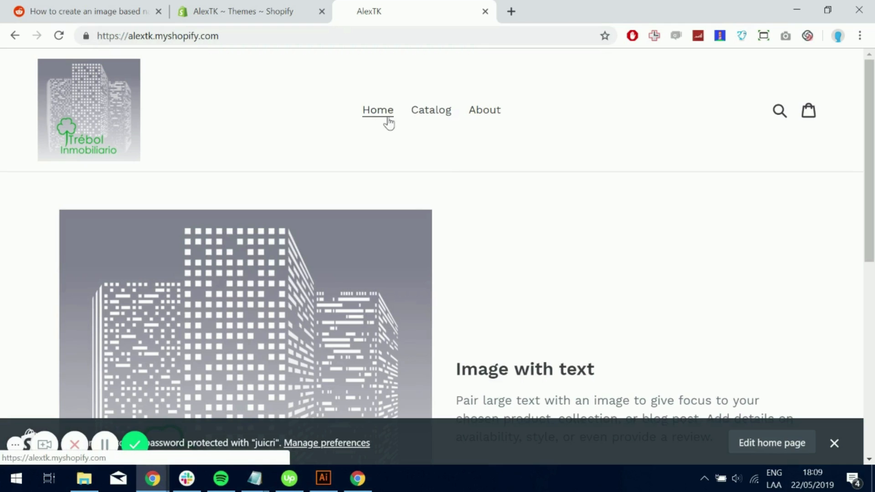
Go from the Shopify admin to Settings > Files listing the uploaded logo images
click(252, 11)
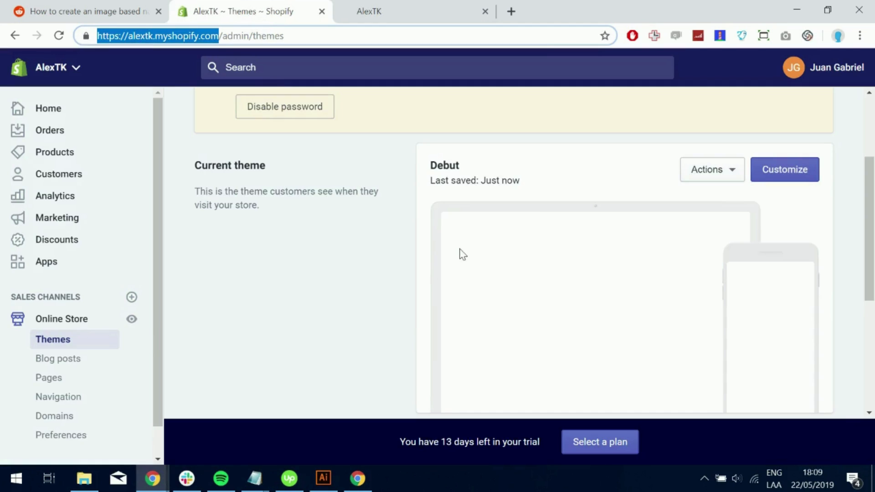
scroll(down, 3)
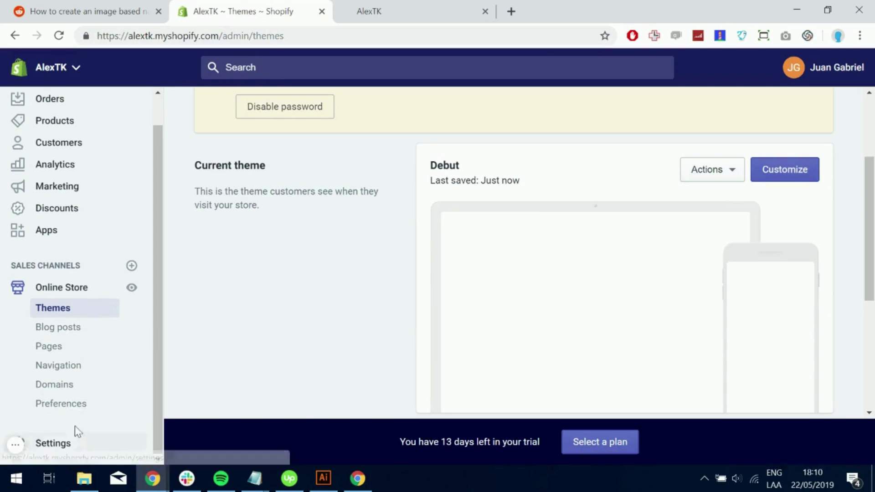
click(53, 442)
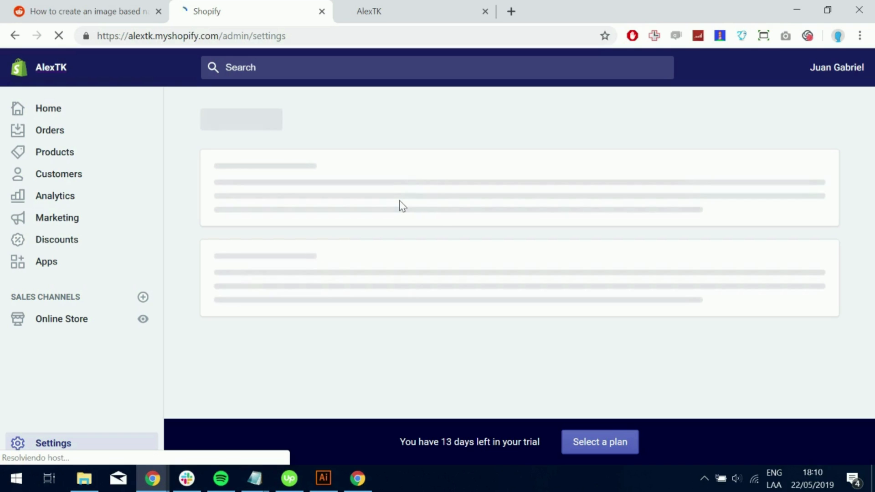
mouse_move(407, 200)
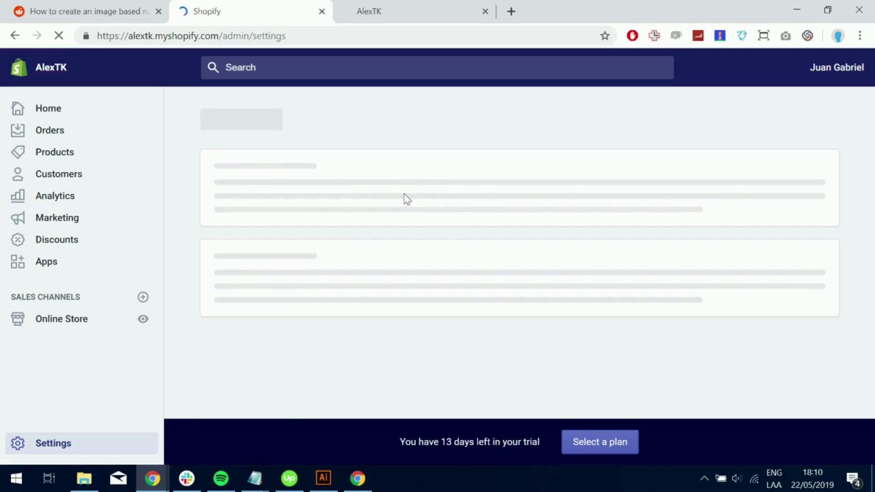
mouse_move(406, 197)
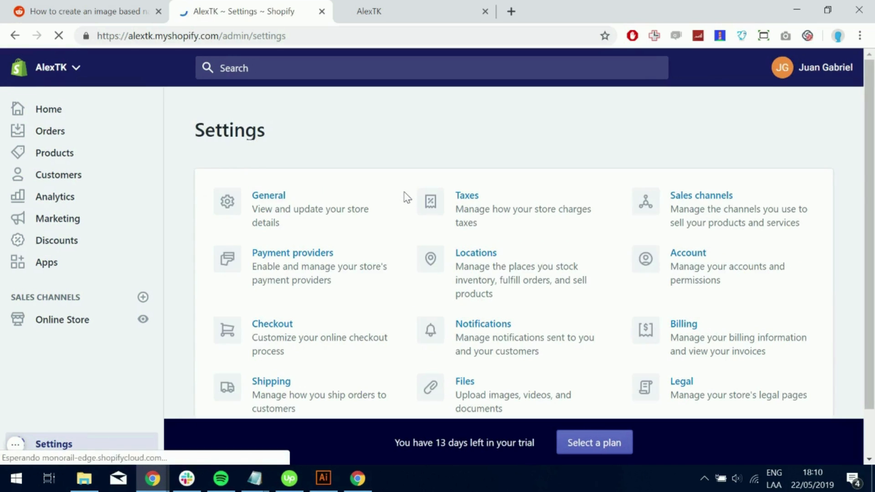
mouse_move(511, 248)
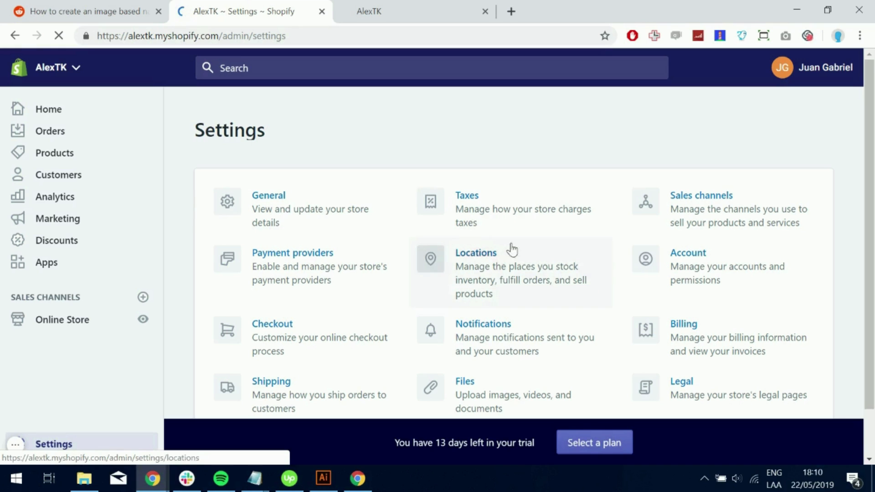
click(464, 381)
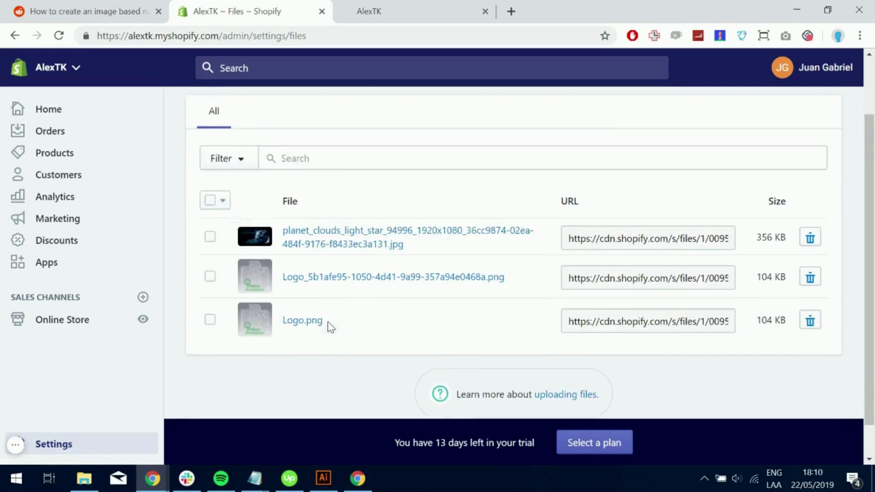
Upload Image-Nav and Image-Nav2 starburst images and select the Image-Nav.png URL
click(804, 141)
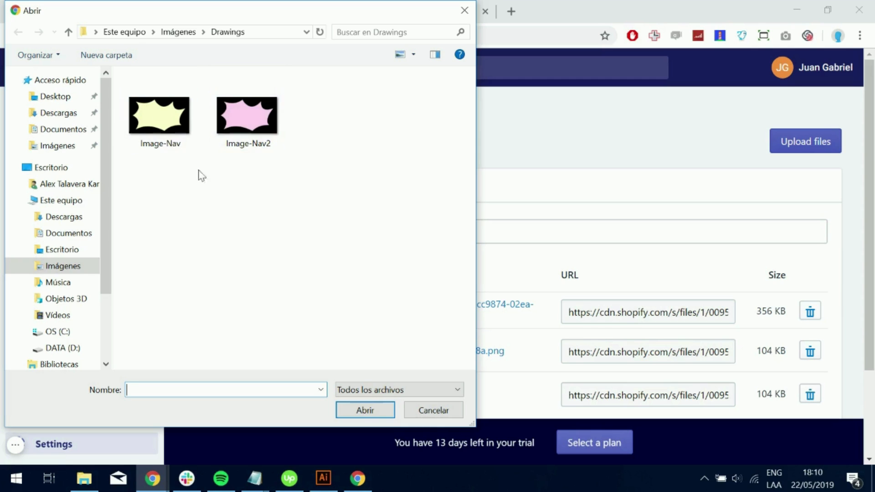
mouse_move(226, 139)
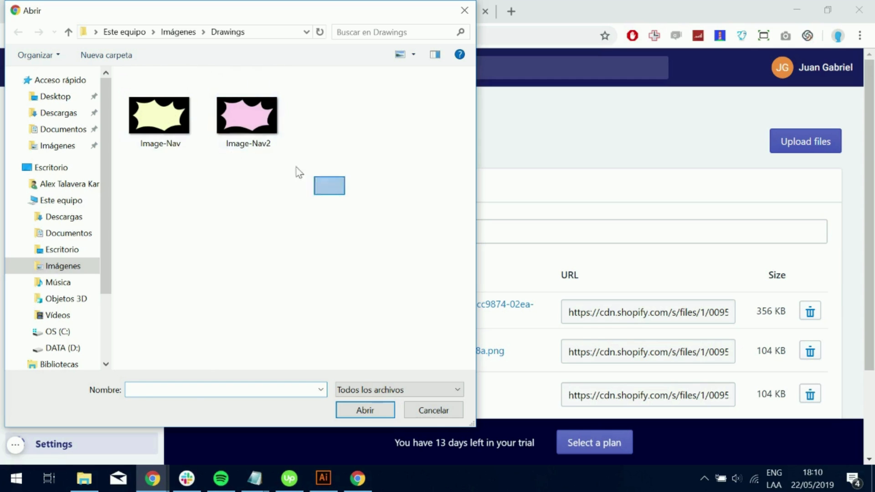
click(433, 410)
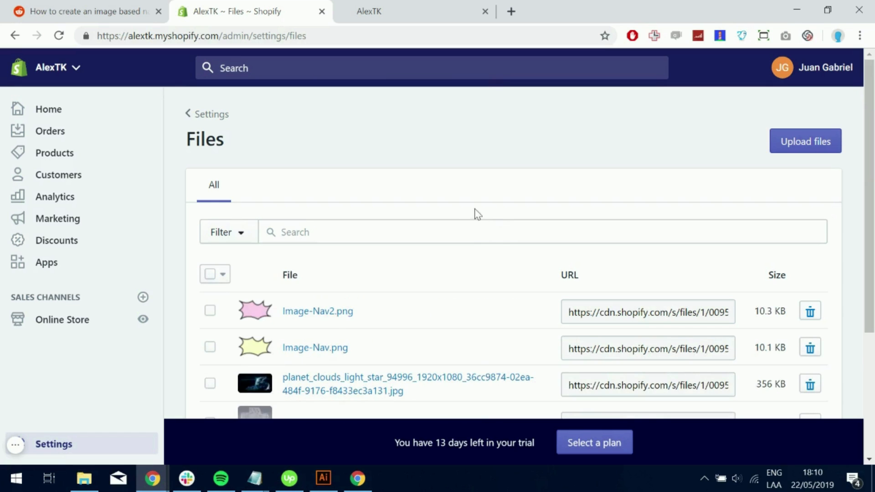
scroll(down, 3)
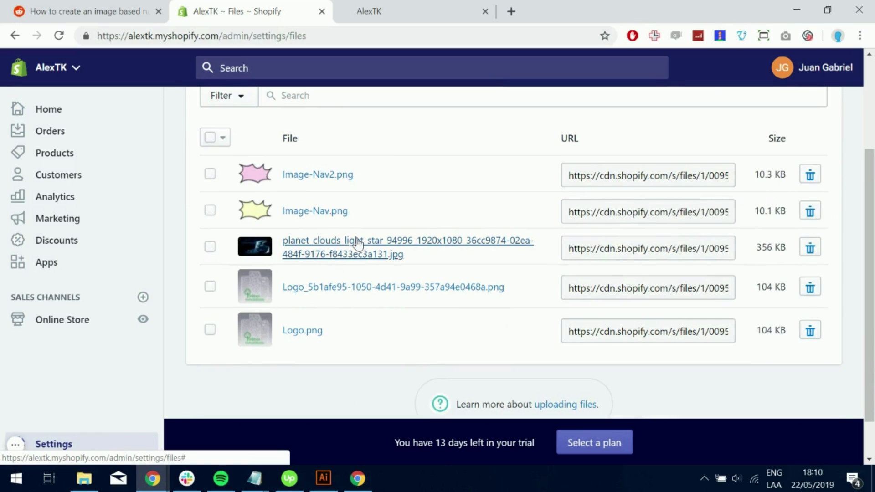
mouse_move(366, 181)
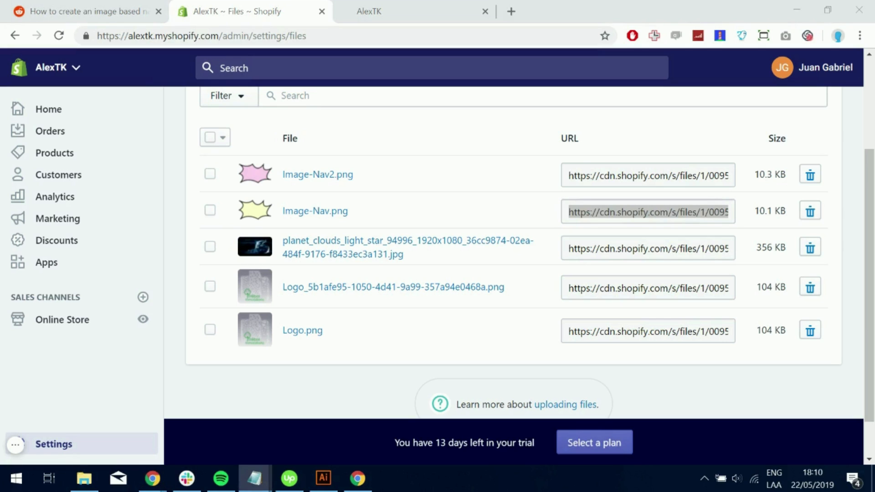
click(647, 175)
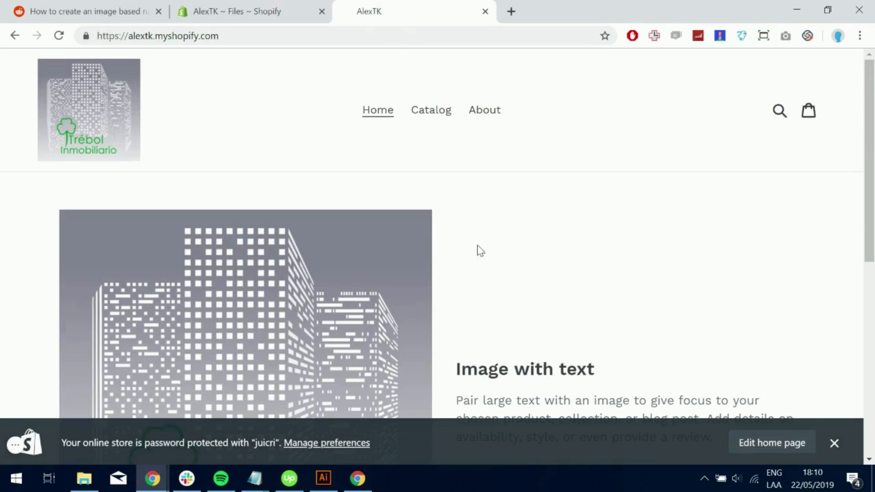
mouse_move(431, 110)
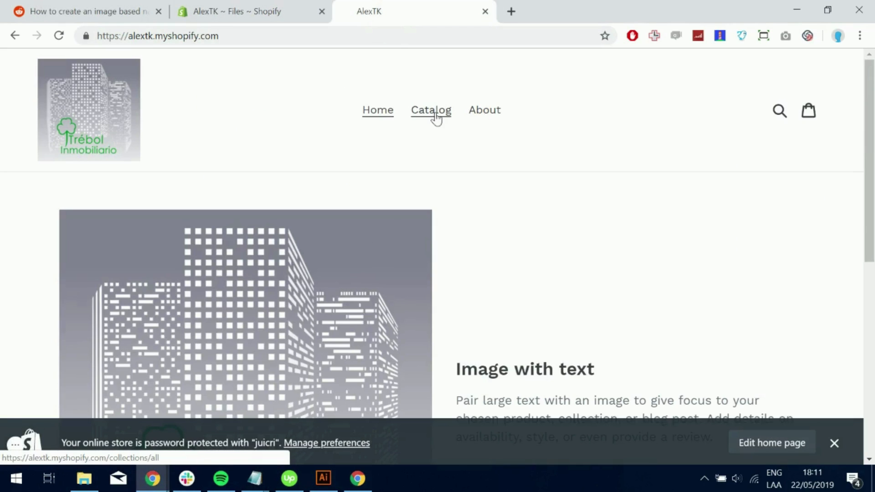
Open DevTools on the storefront and inspect the Catalog menu link
key(F12)
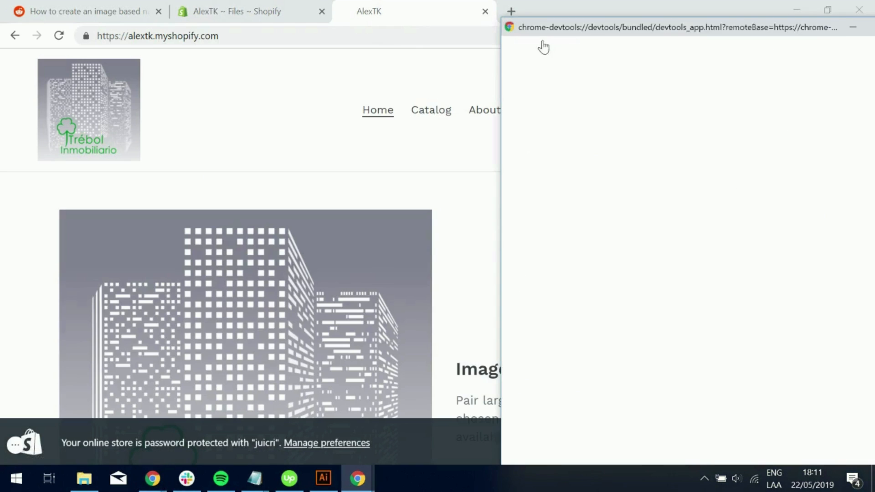
click(431, 110)
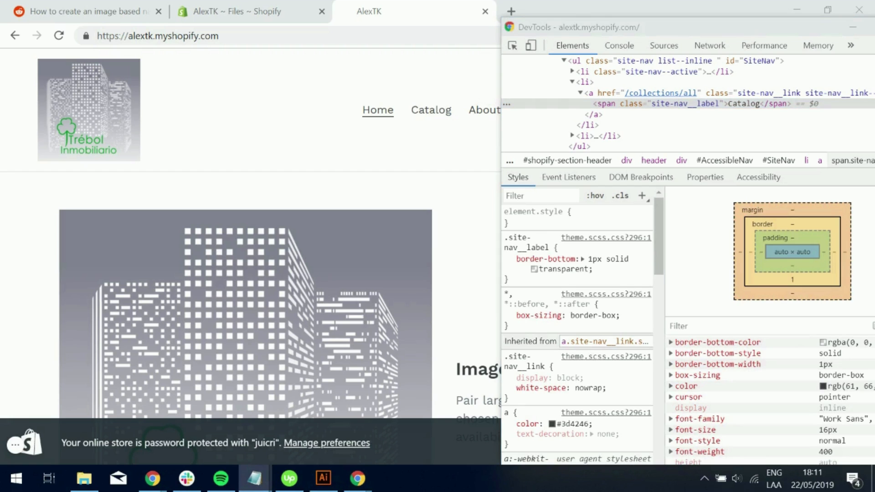
mouse_move(511, 46)
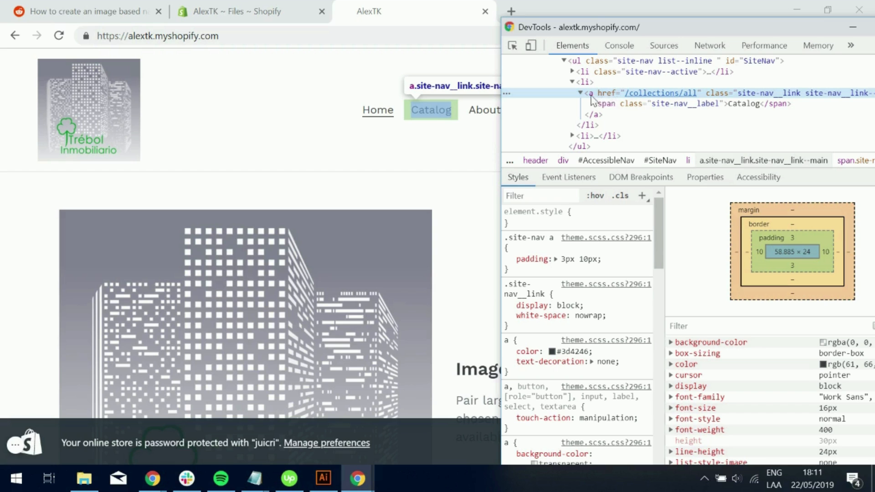
mouse_move(664, 33)
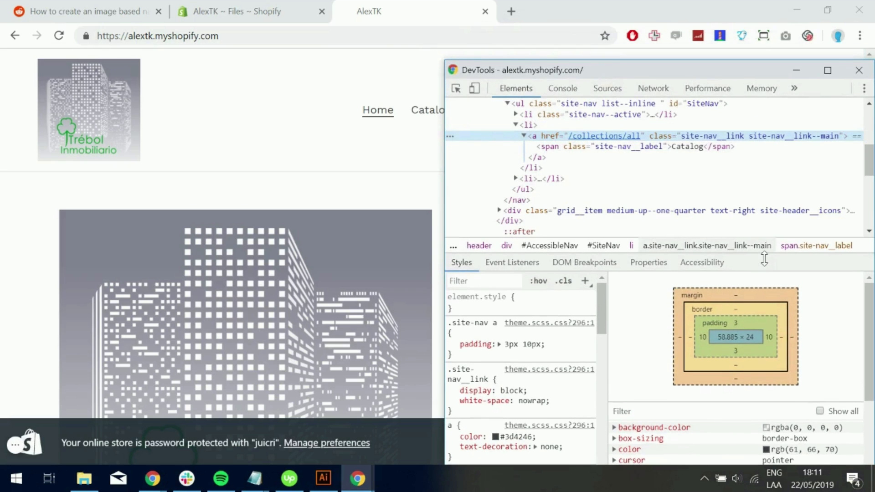
mouse_move(544, 125)
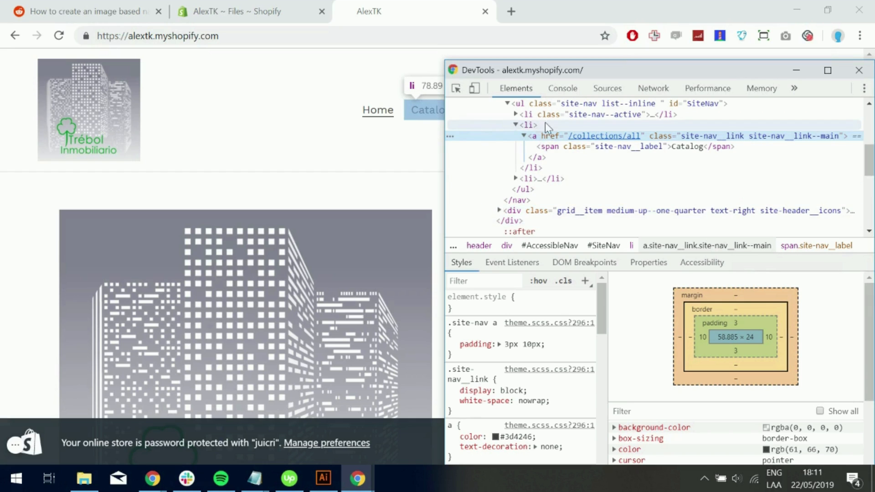
Select the ul.site-nav element in the Elements tree to view its styles
click(542, 103)
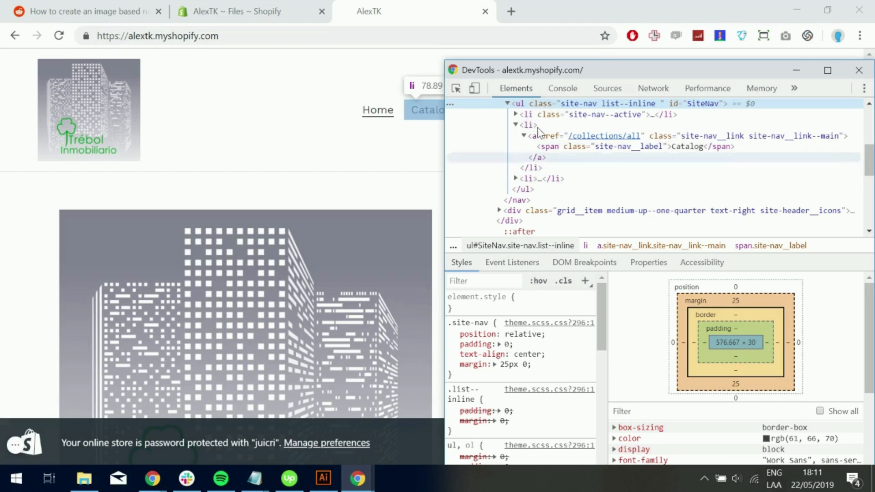
mouse_move(530, 179)
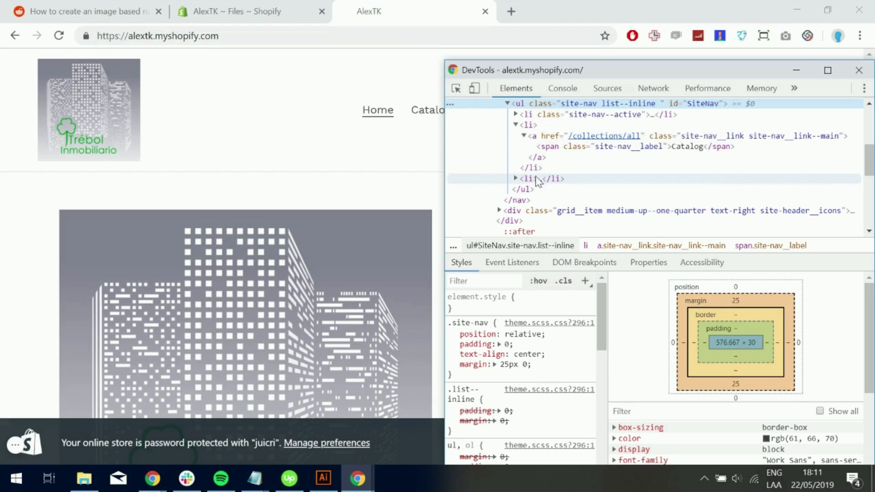
mouse_move(528, 125)
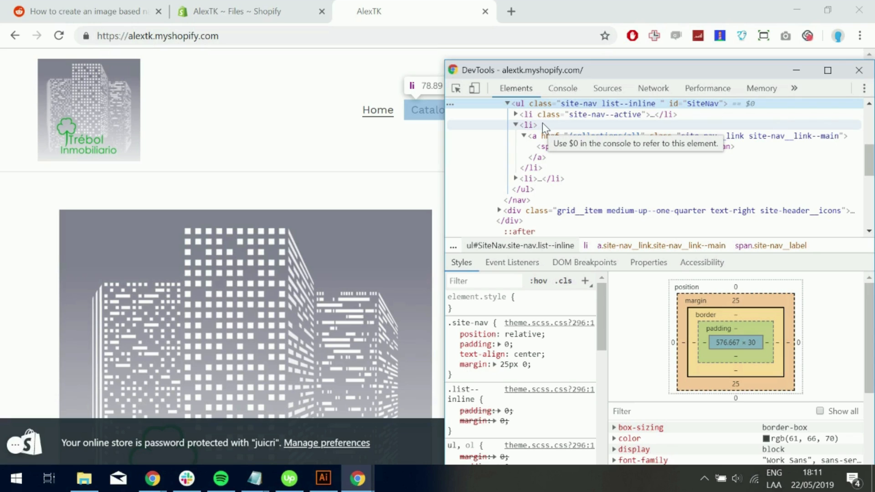
mouse_move(596, 115)
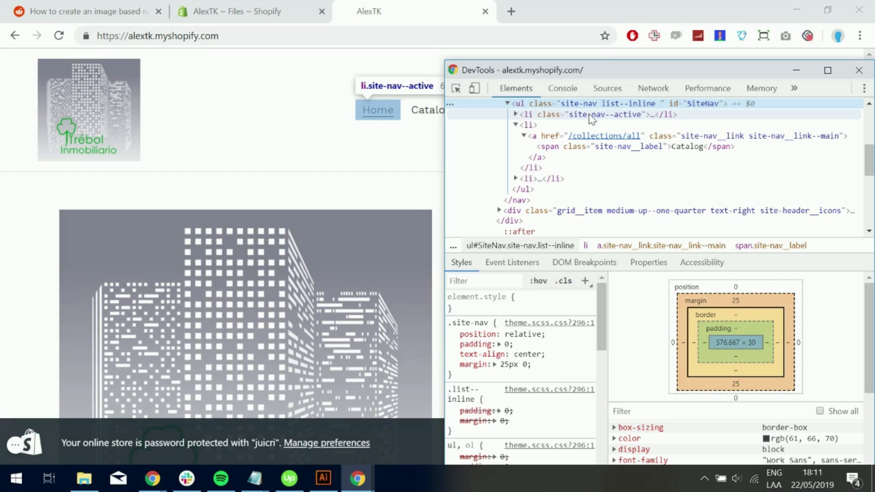
mouse_move(586, 123)
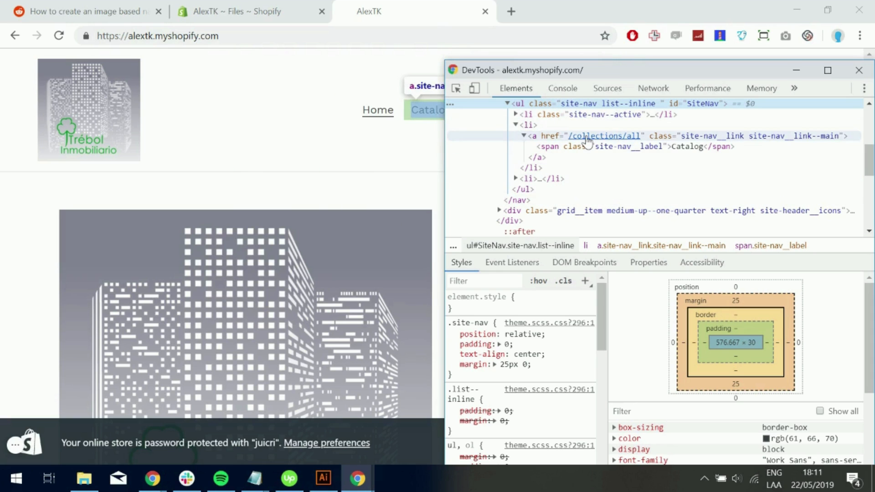
mouse_move(231, 257)
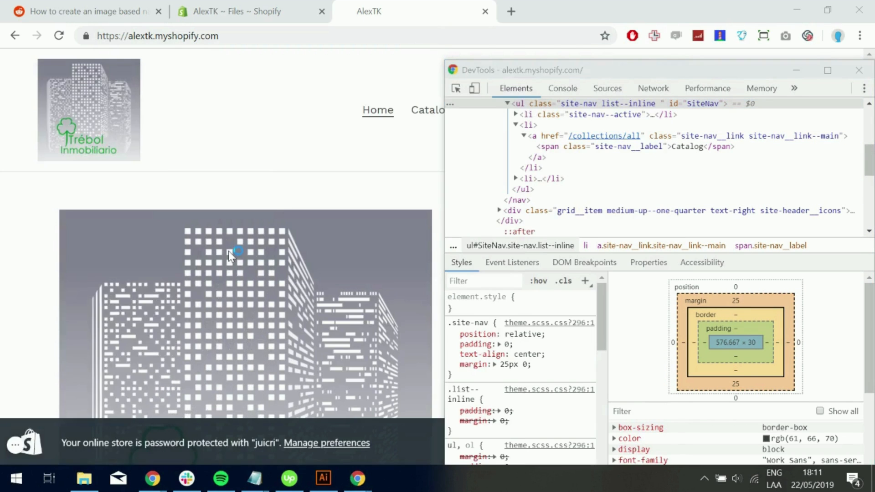
click(254, 478)
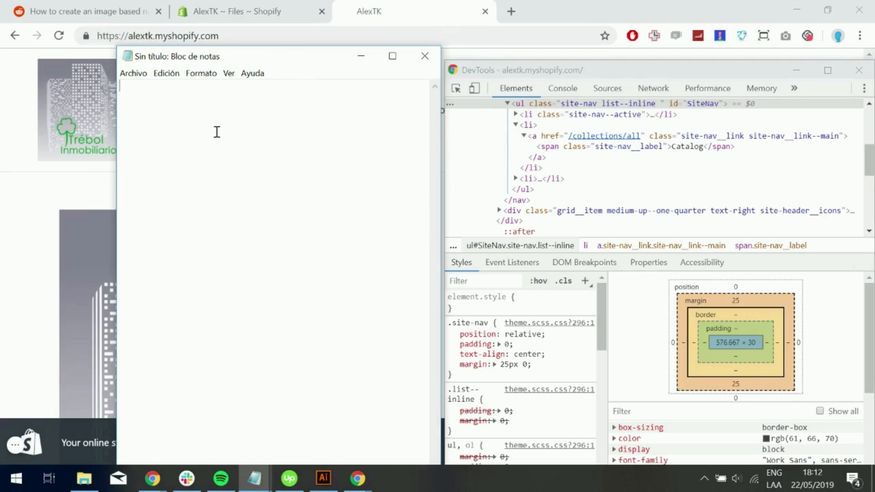
Write the selector ul.site-nav > li:nth-child(1) > a { for the first nav link
text(ul)
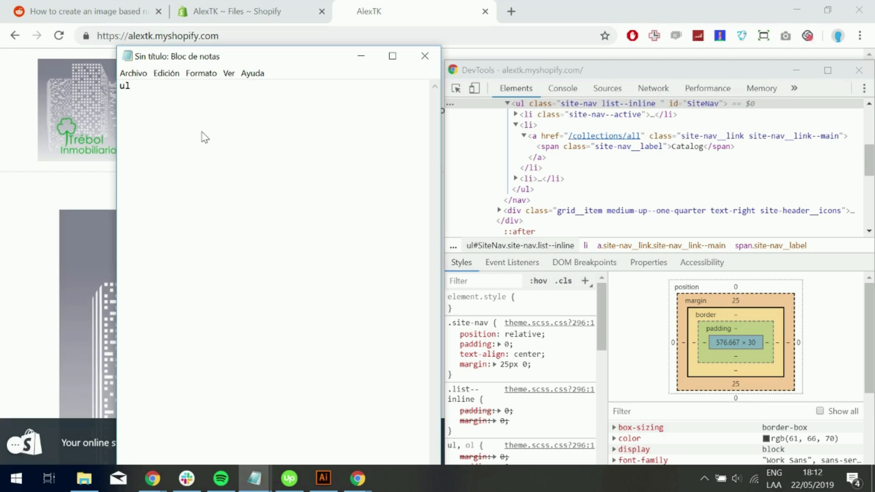
text(.site-)
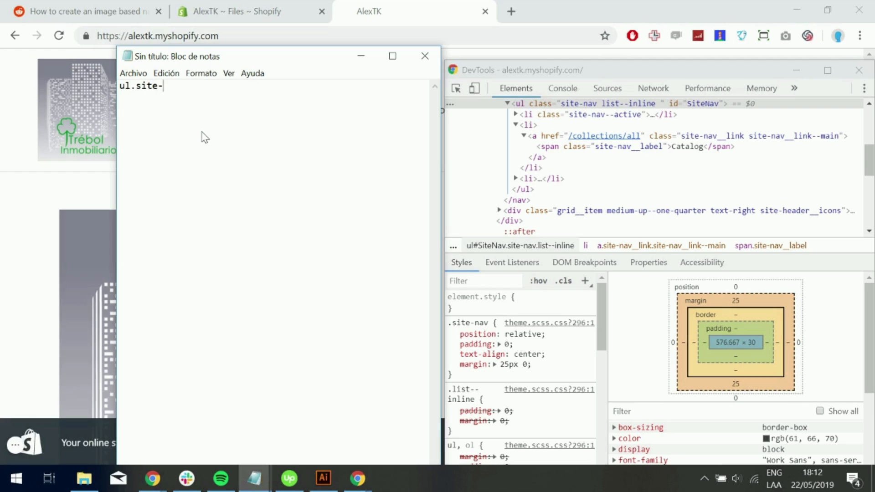
text(nav)
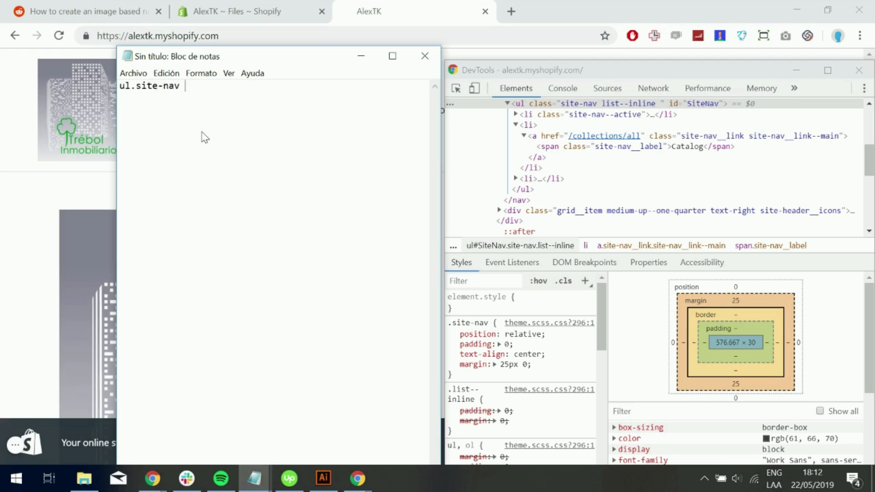
text(> li)
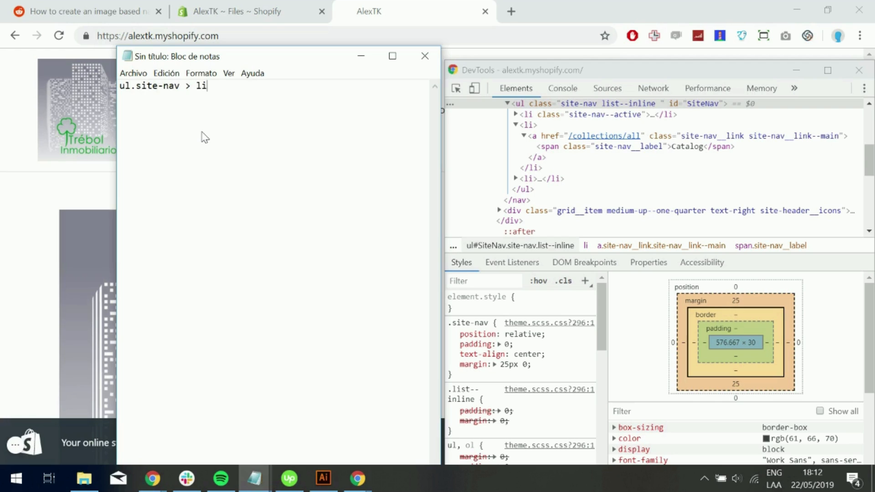
text(:)
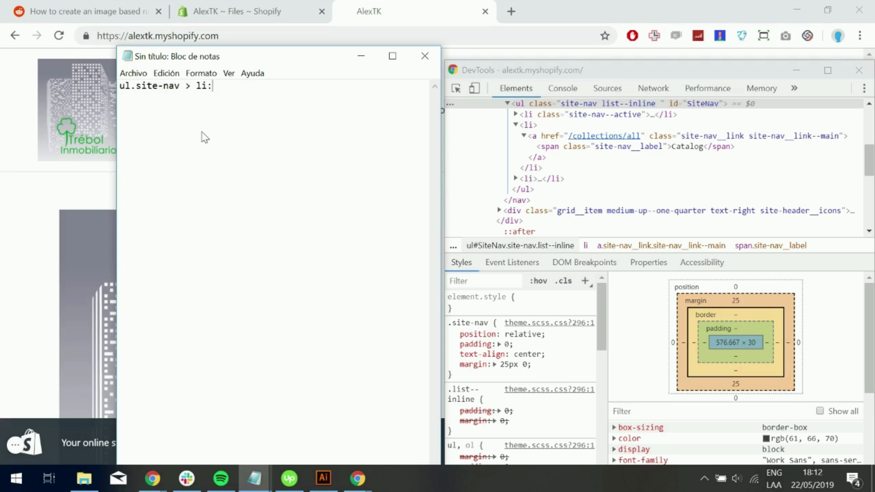
text(nth-child)
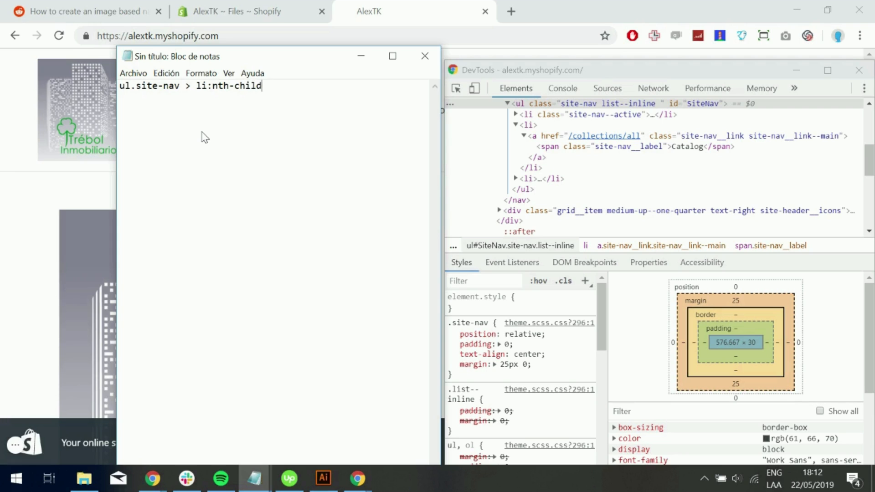
text((1))
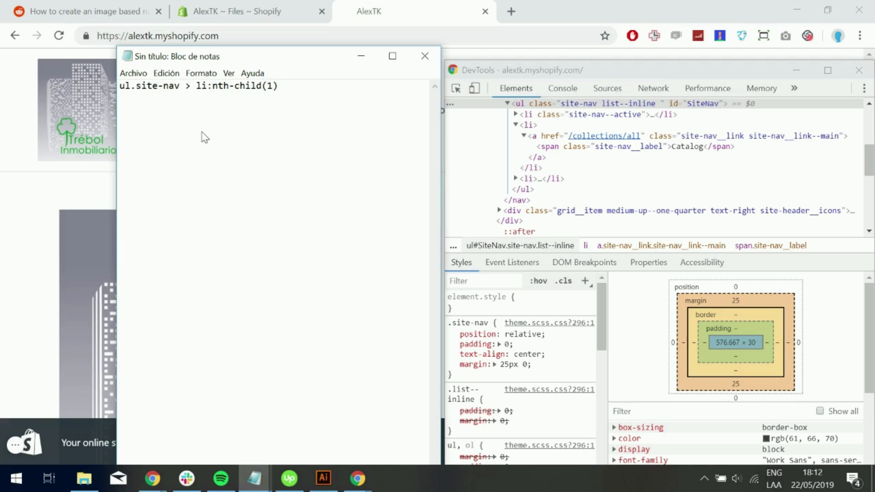
text(> a)
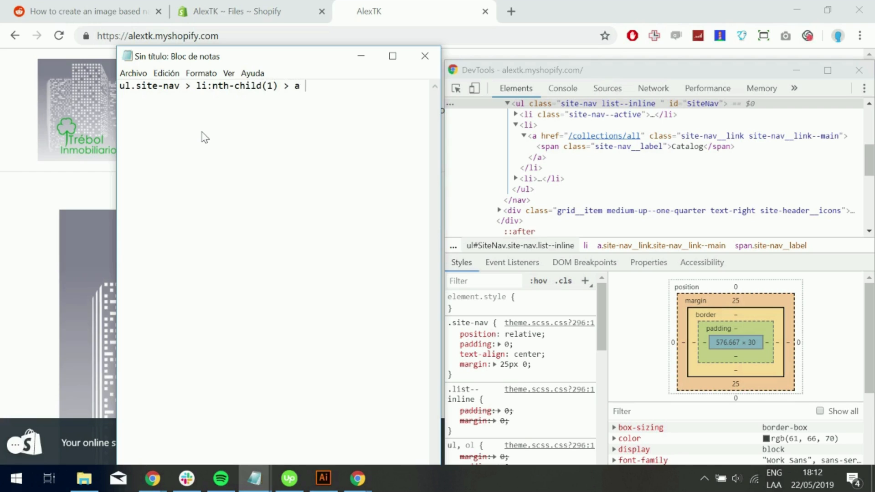
text({)
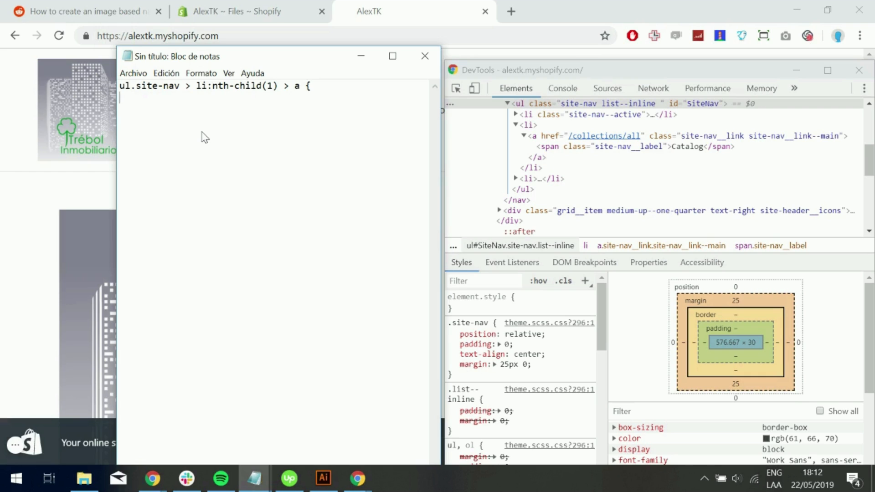
Add background-image: url pointing to the Shopify CDN Image-Nav.png?298 file
text(background)
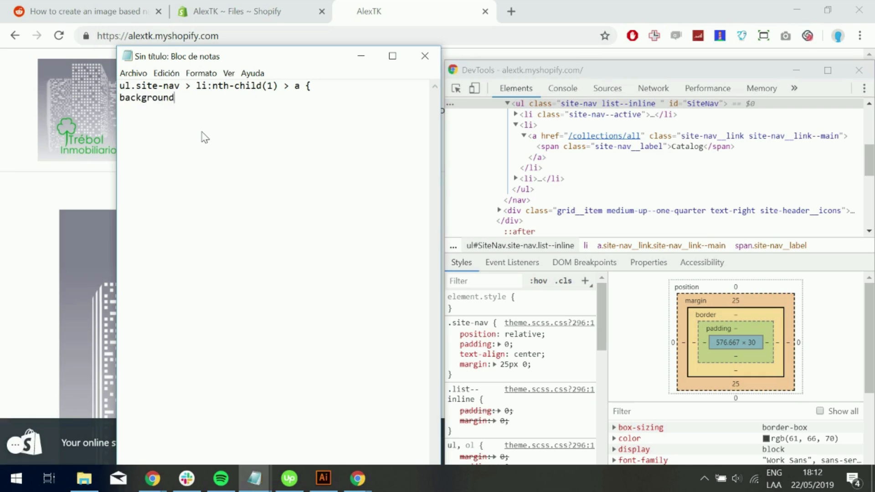
text(-image:)
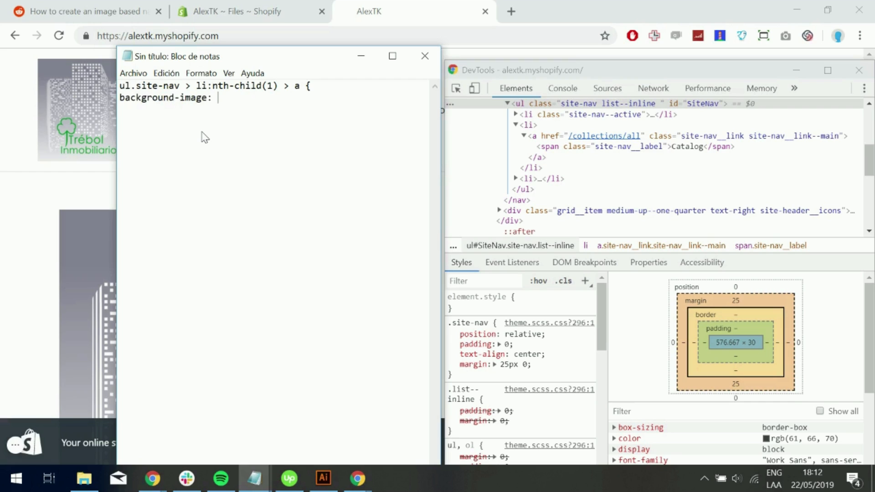
text(url(")
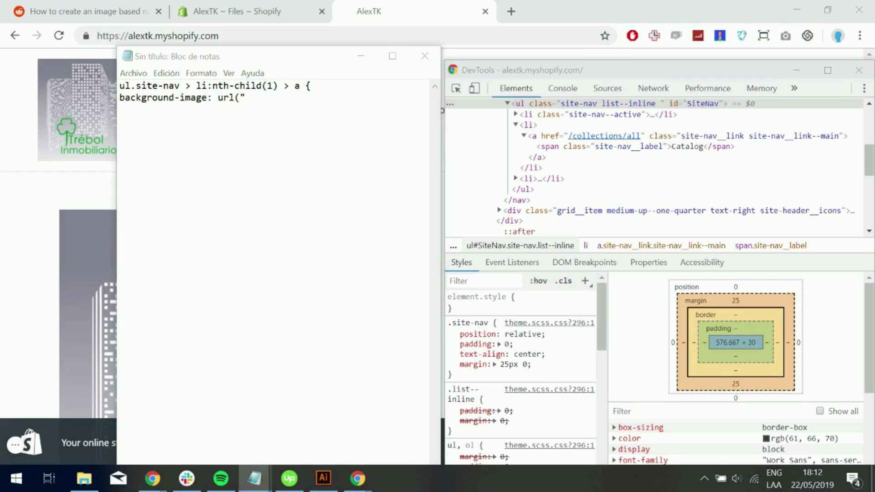
text(ify.com/s/files/1/0095/4492/5281/files/Image-Nav.png?298)
click(277, 109)
text(})
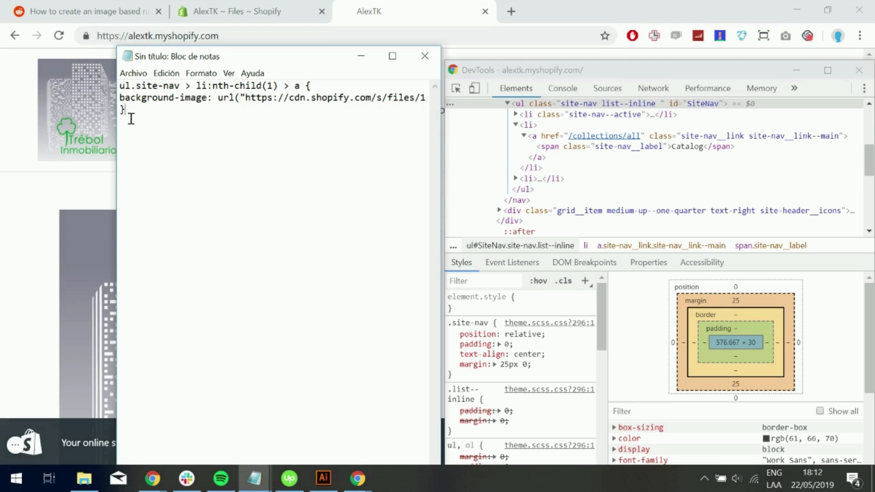
mouse_move(200, 116)
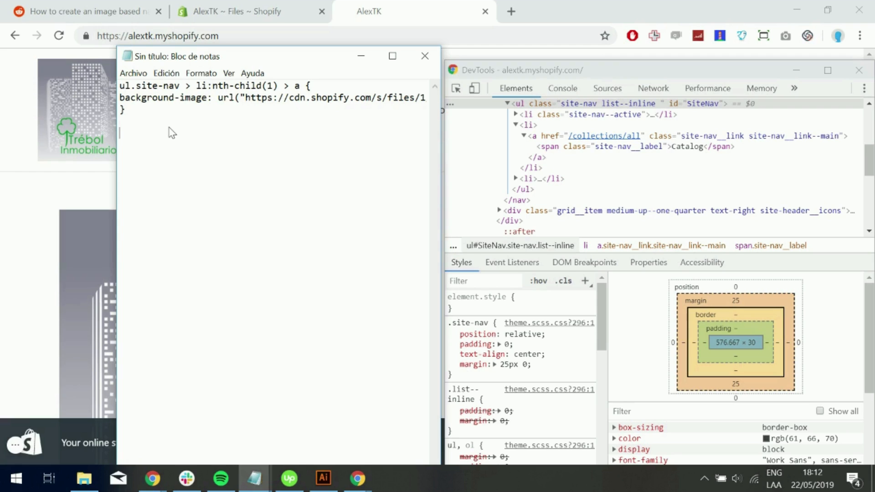
Write the selector ul.site-nav > li.site-nav--active > a { for the active item
text(il-)
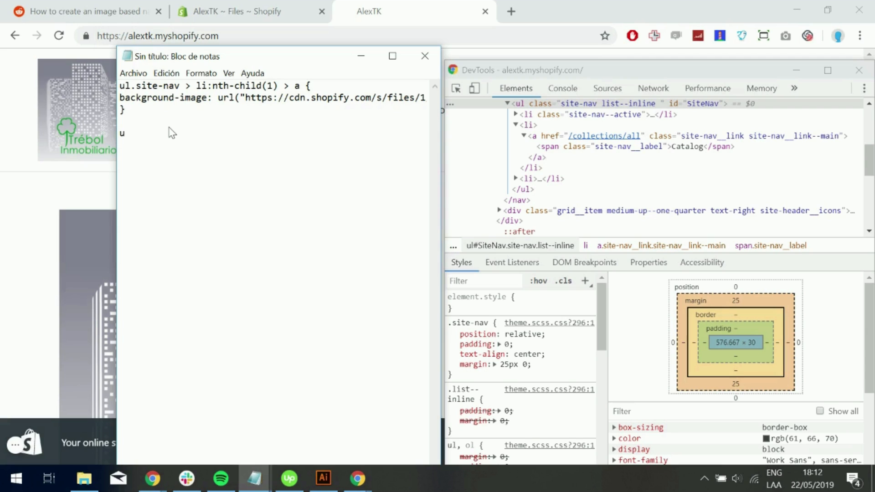
text(l)
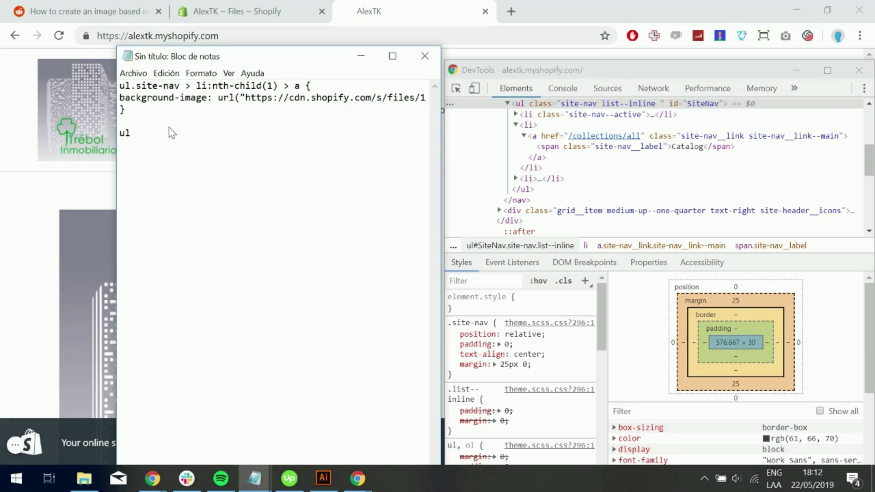
text(.)
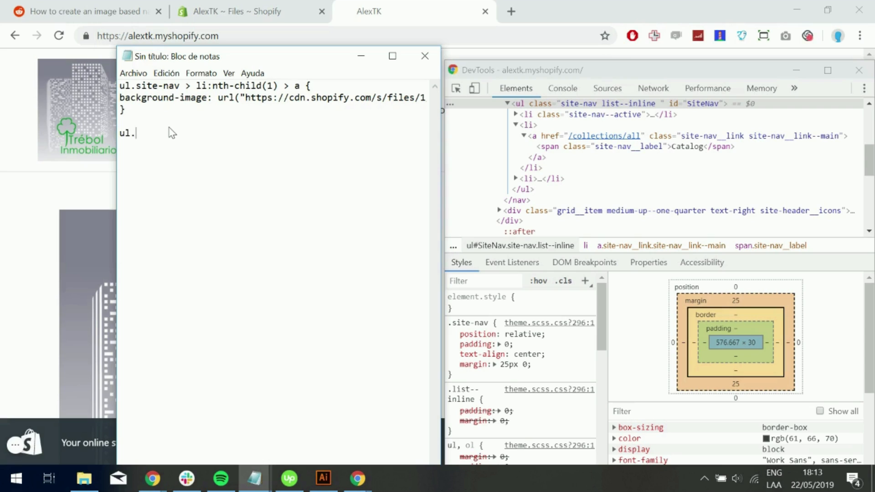
text(site)
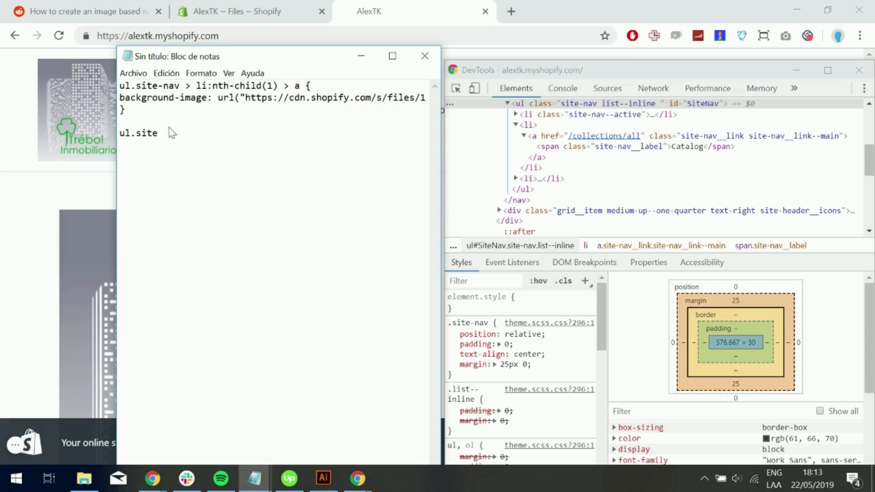
text(-nav >)
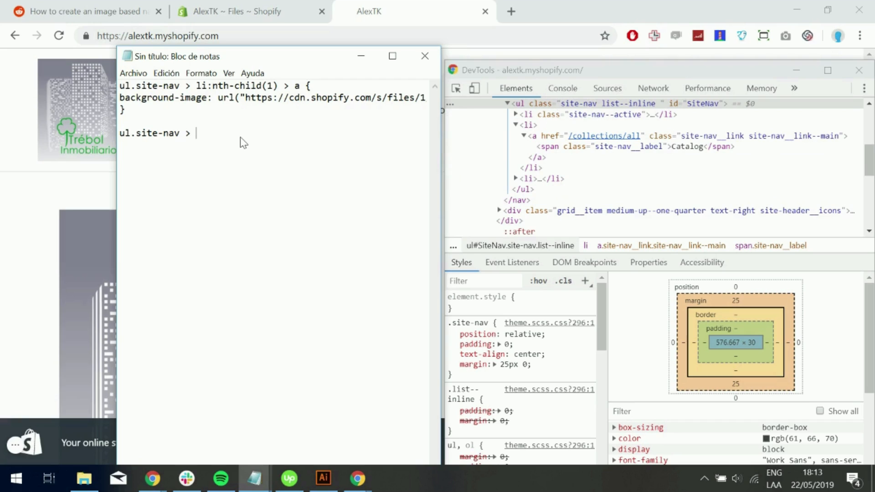
text(li)
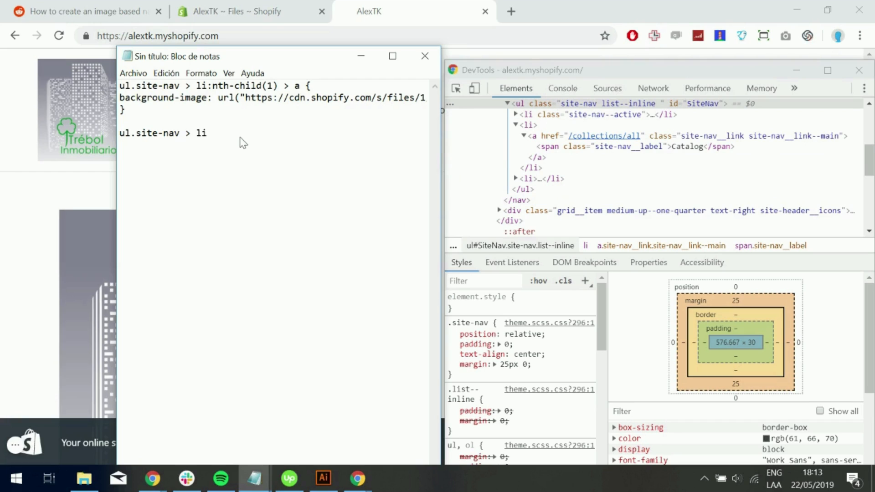
text(.site)
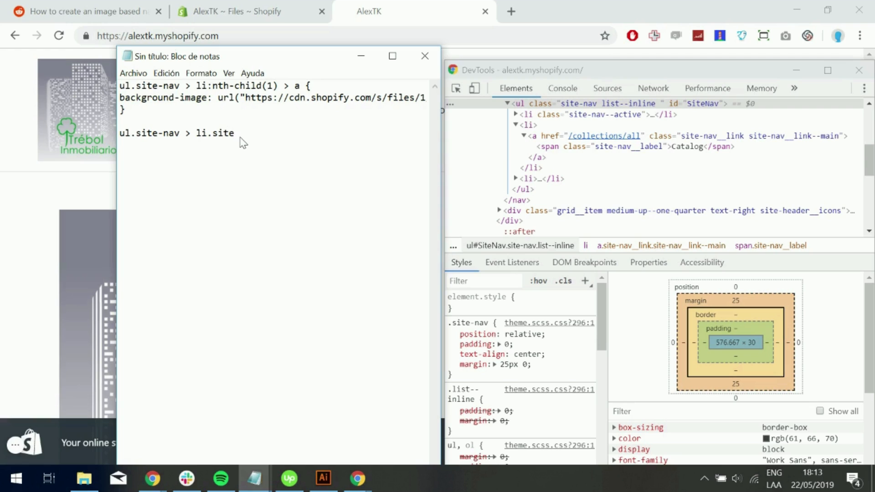
text(-nav--ac)
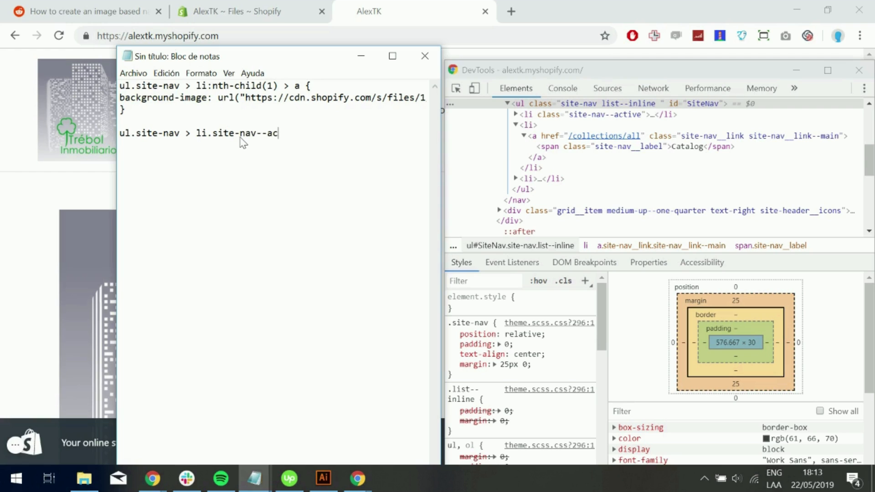
text(tive >)
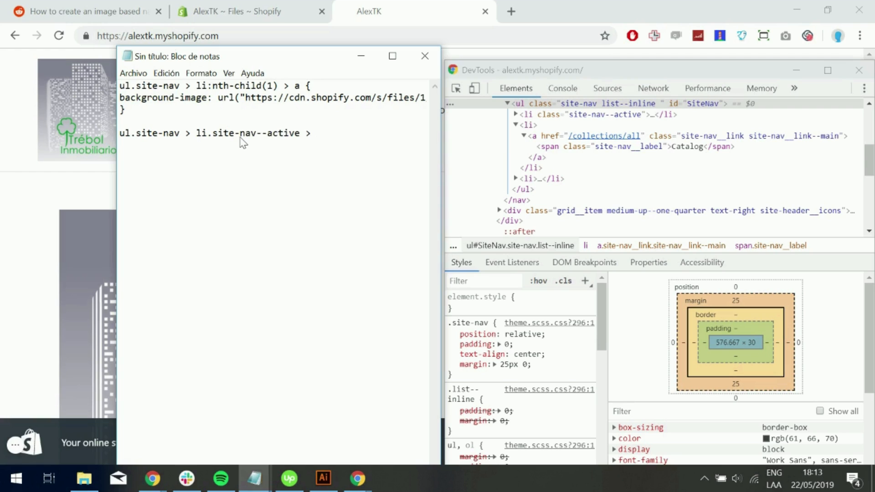
text(a {)
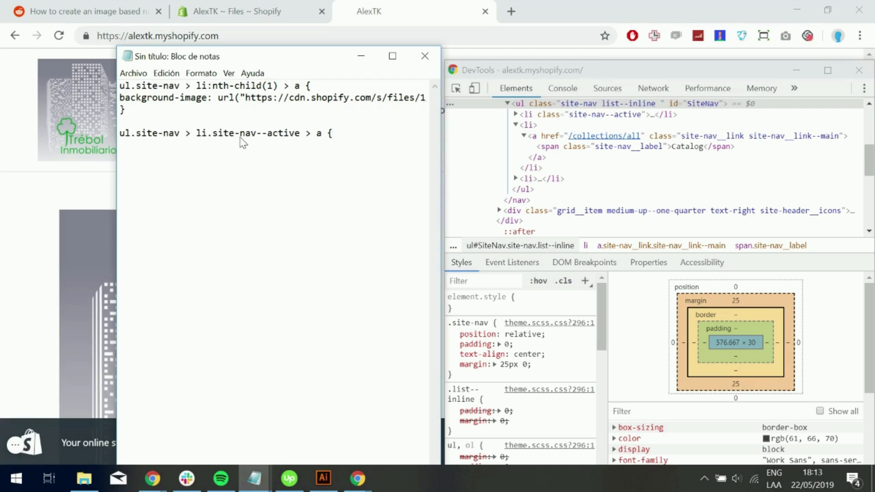
Add background-image: url("…Image-Nav2.png?298"); and select all the rules to copy
text(background-)
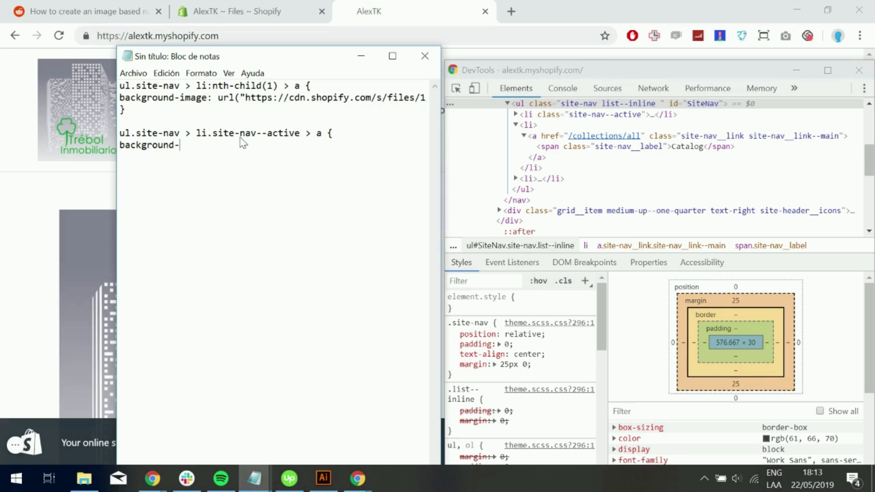
text(image: url)
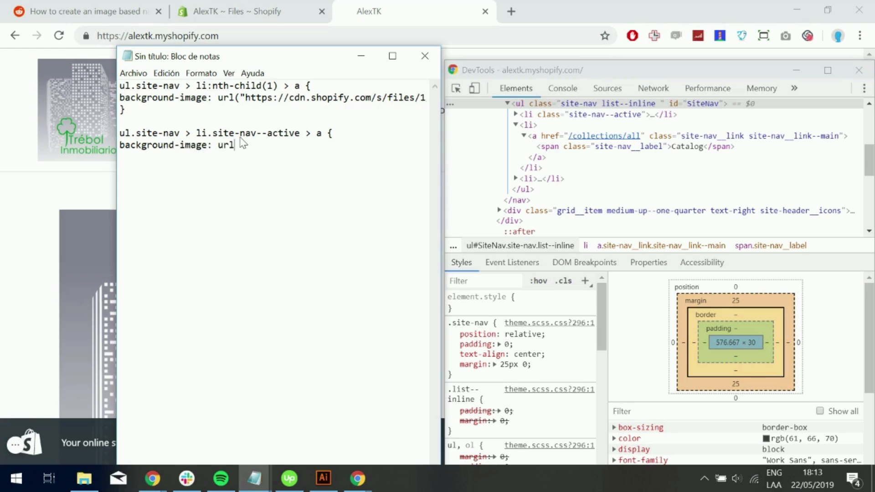
text(()
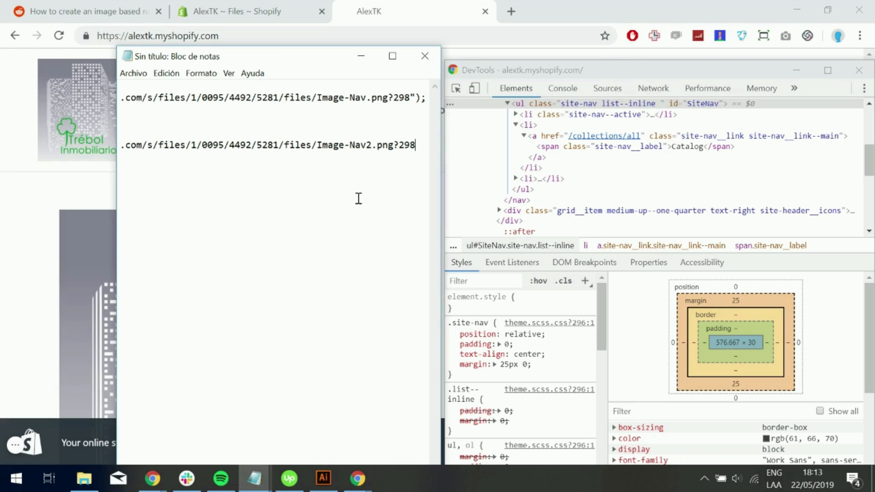
text(");)
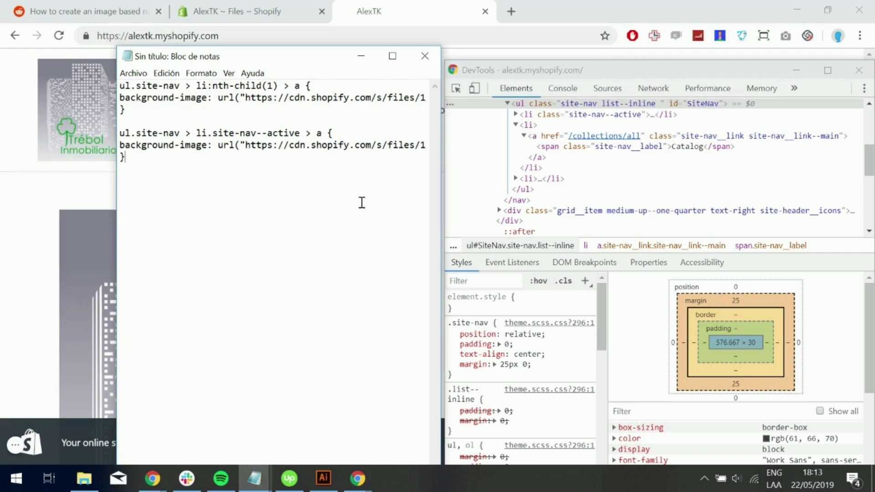
key(ctrl+a)
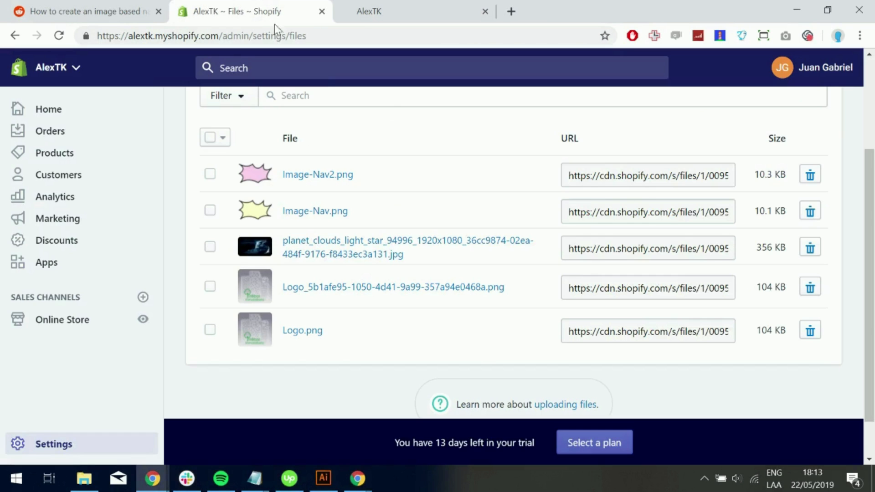
mouse_move(83, 311)
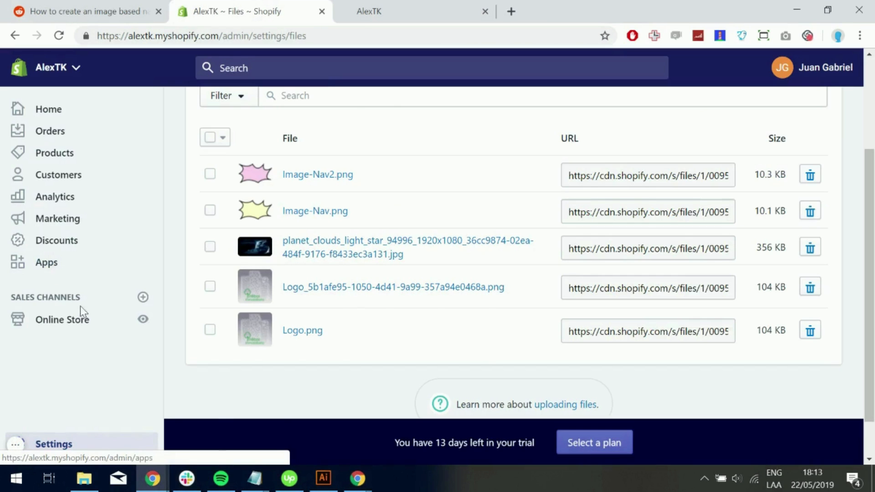
Open Online Store > Themes and launch Edit code for the Debut theme
click(61, 319)
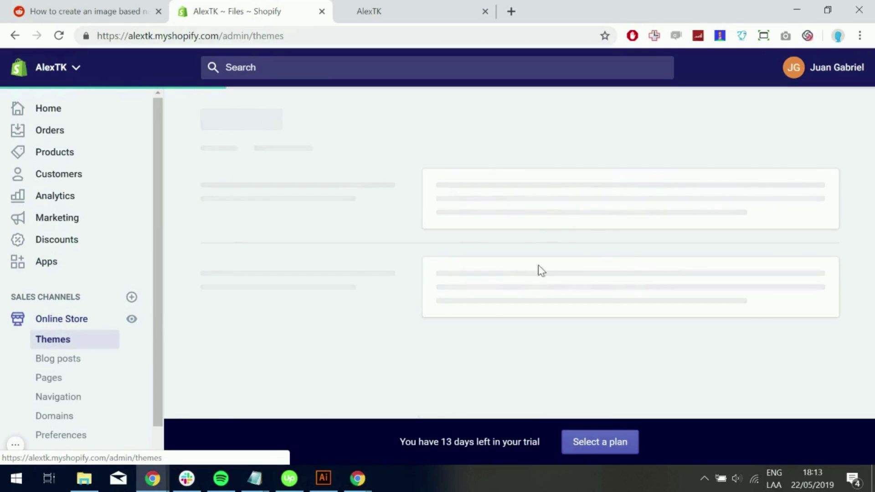
click(710, 170)
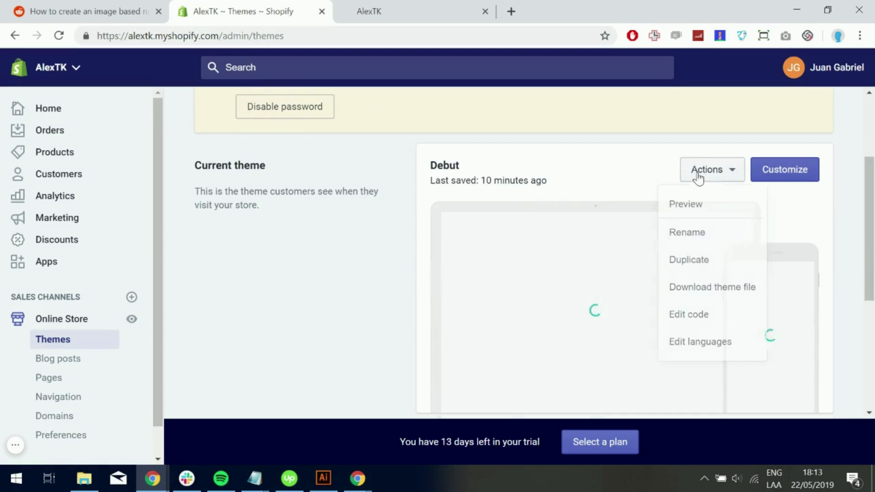
click(689, 315)
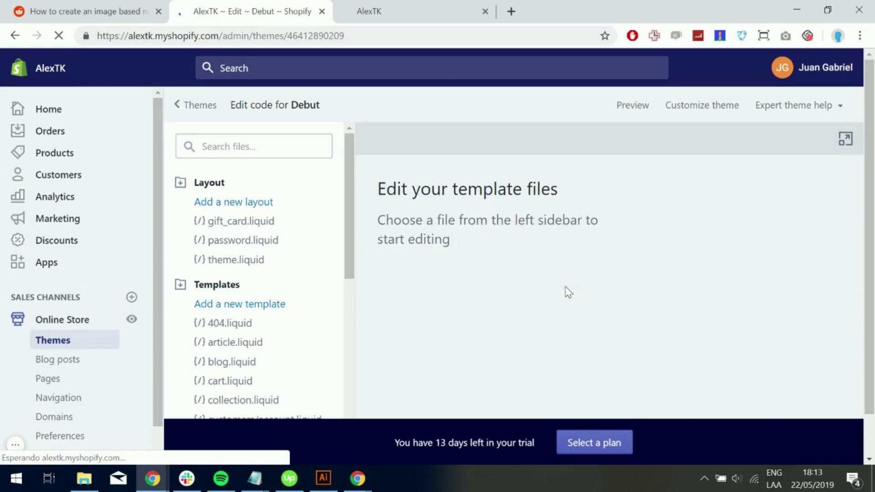
Collapse the Layout and Templates groups and scroll to the Assets folder
click(180, 182)
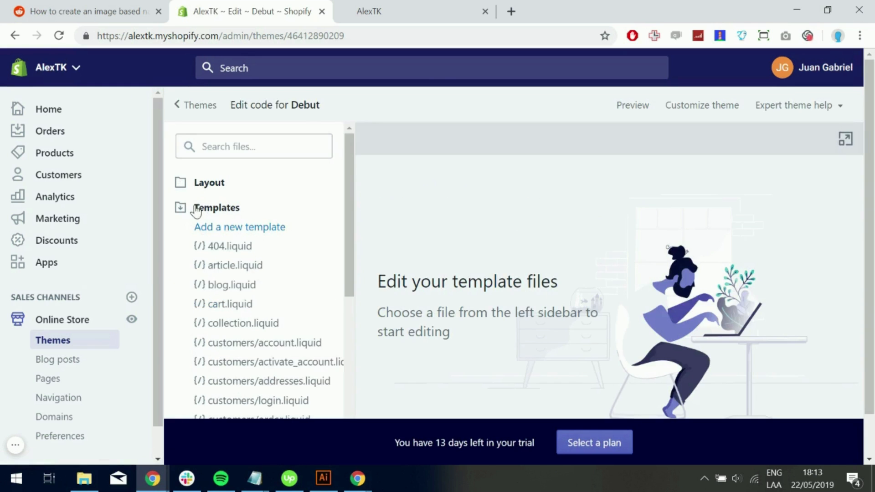
click(216, 207)
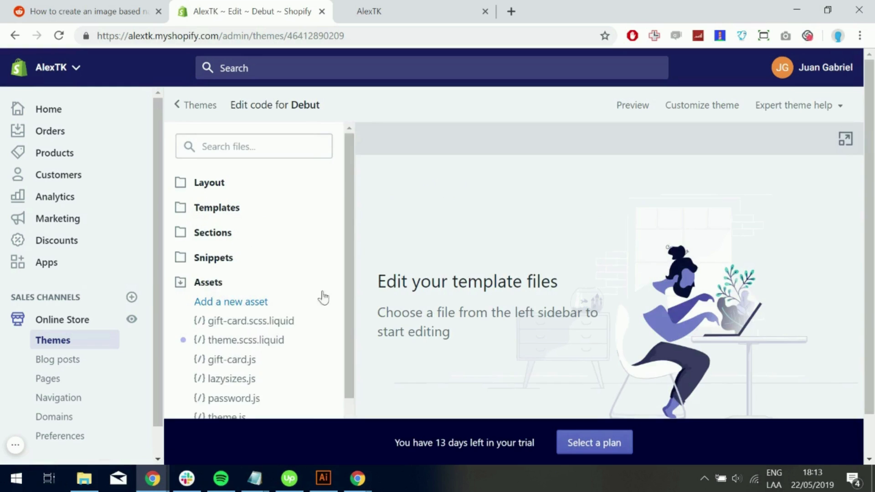
scroll(down, 3)
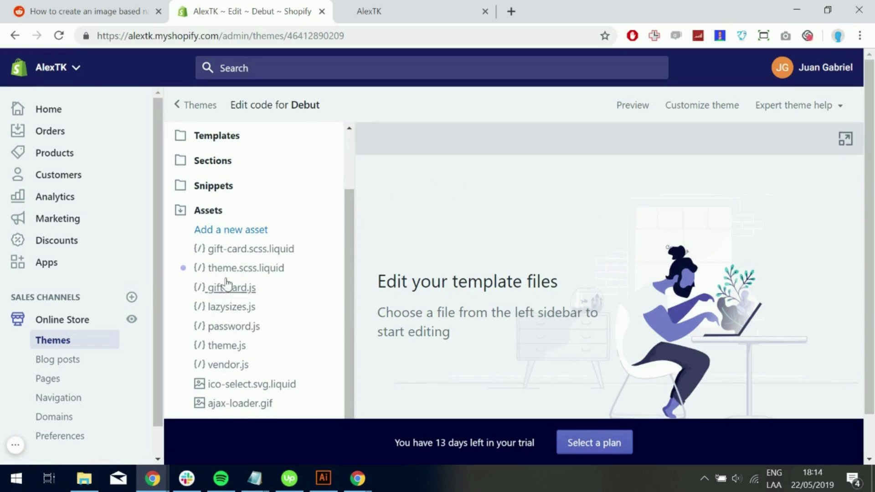
Paste the two site-nav background-image rules at the end of theme.scss.liquid
click(247, 268)
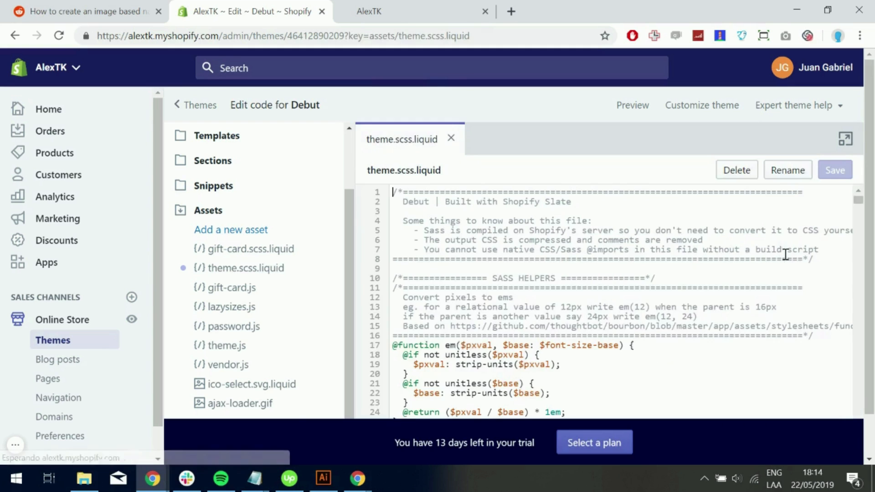
scroll(down, 3)
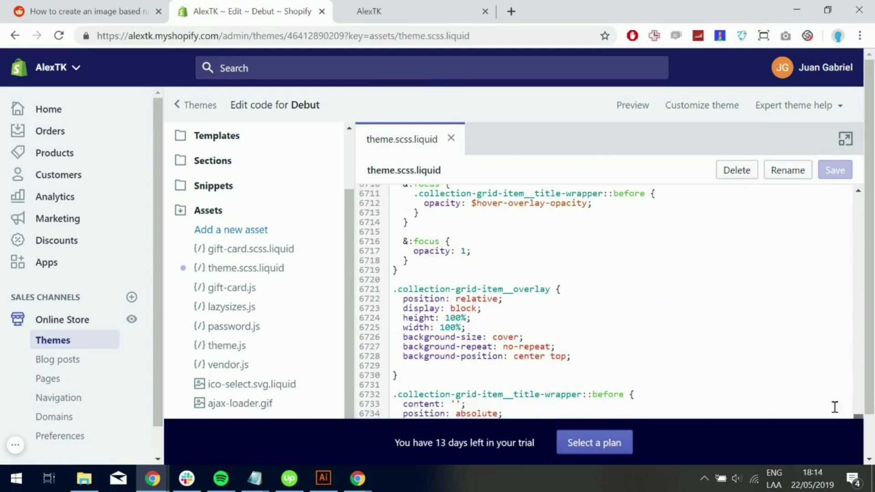
scroll(down, 3)
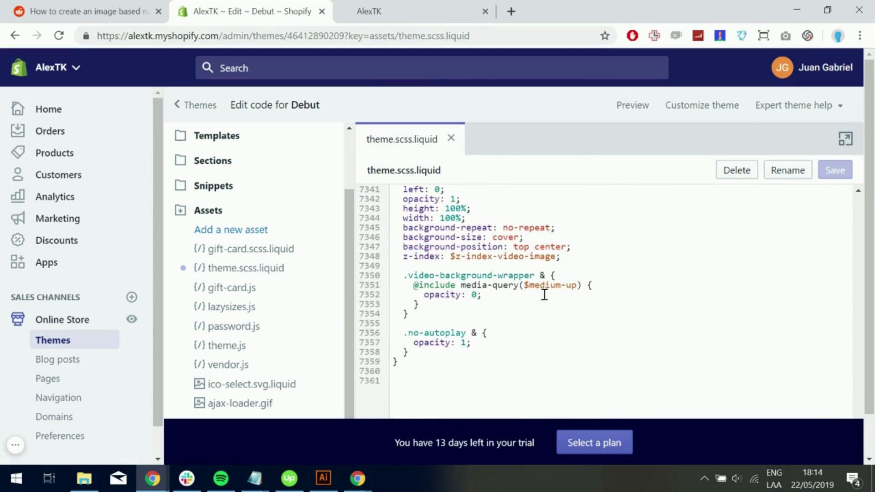
key(enter)
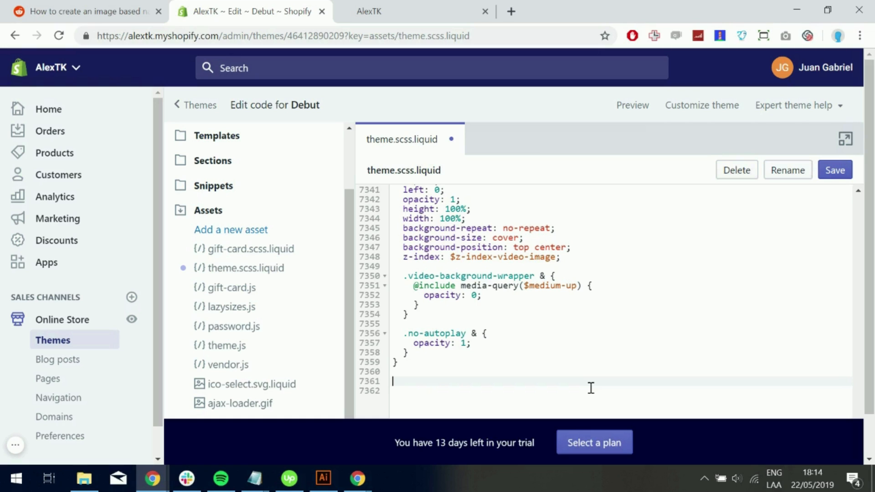
text(ul.site-nav > li:nth-child(1) > a {)
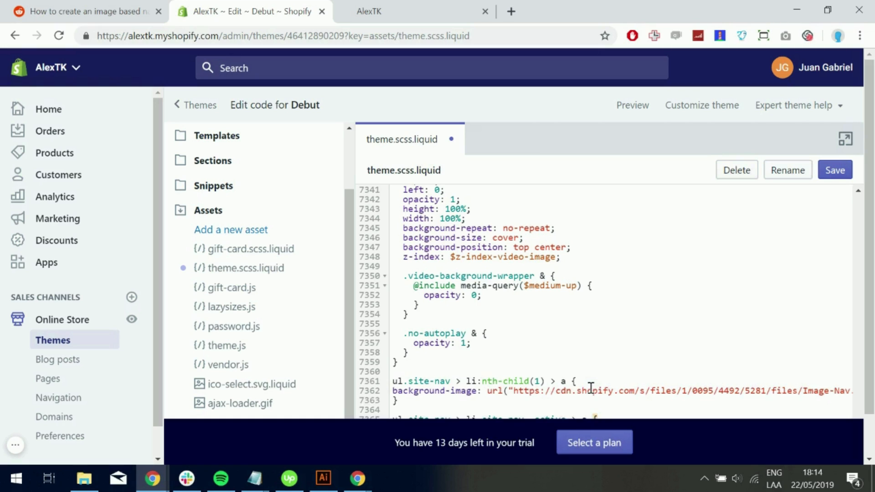
scroll(down, 3)
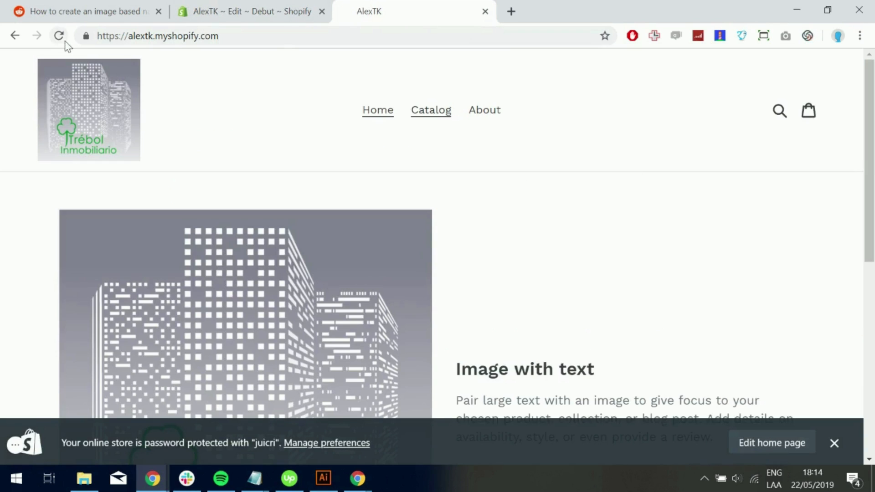
Reload the storefront and visit the Catalog page to check the nav link backgrounds
click(58, 36)
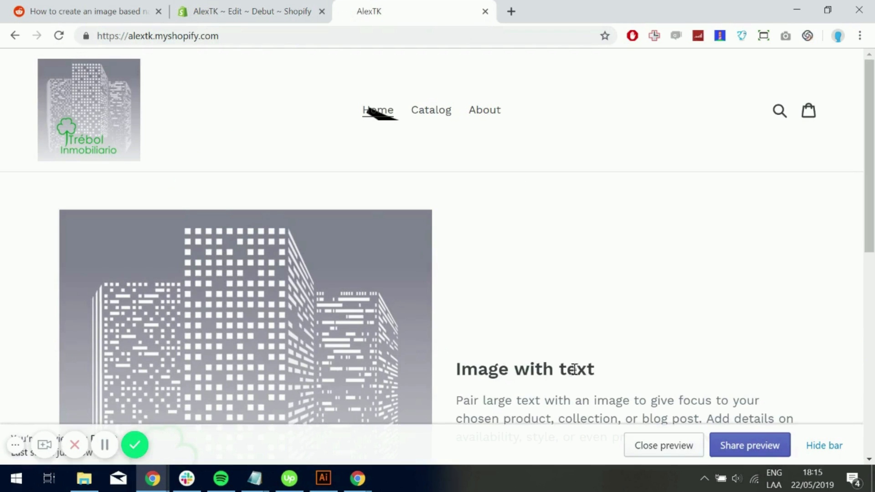
mouse_move(364, 126)
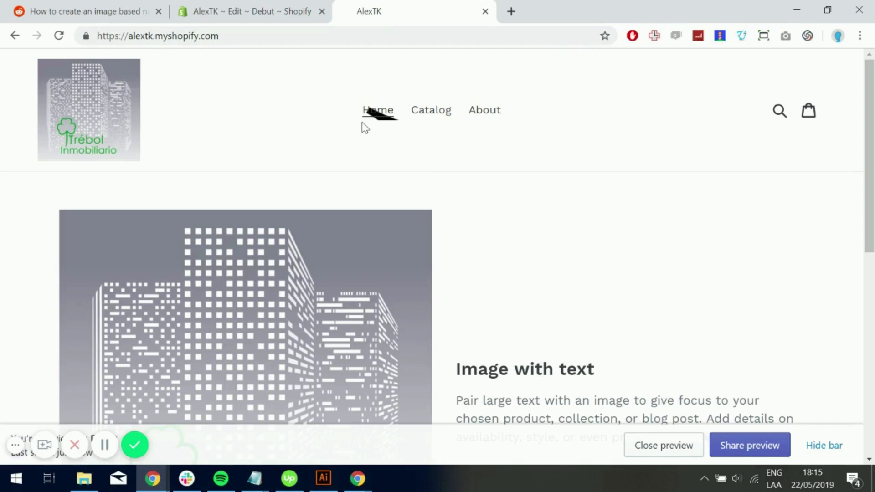
mouse_move(362, 144)
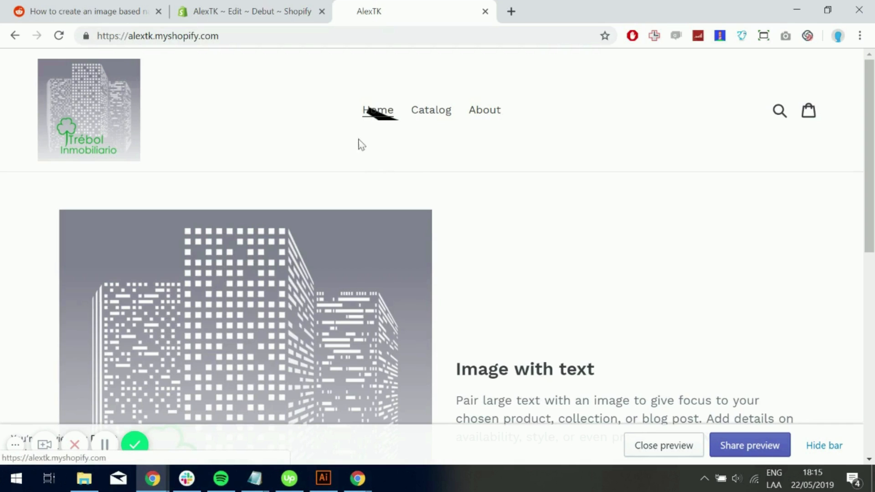
click(430, 110)
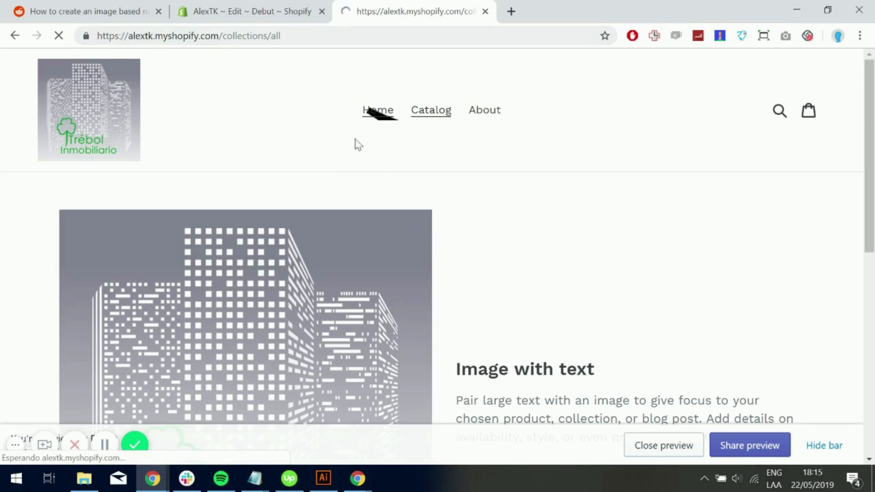
click(430, 110)
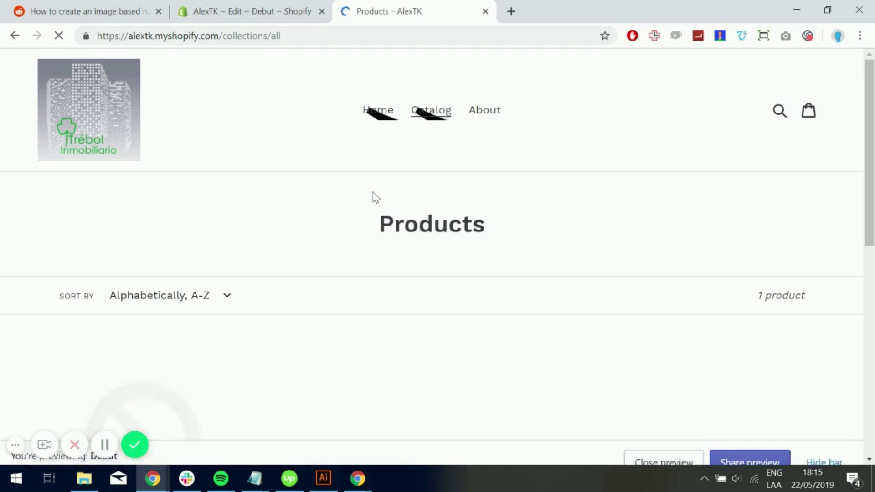
mouse_move(430, 110)
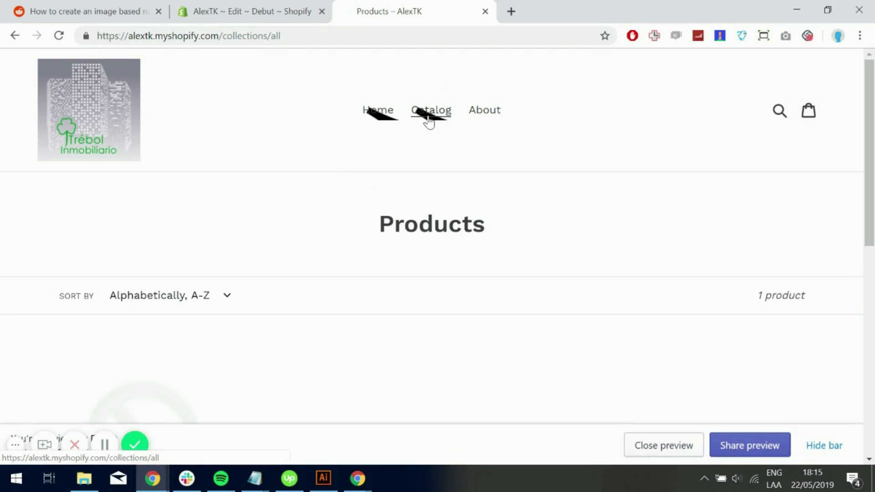
mouse_move(445, 120)
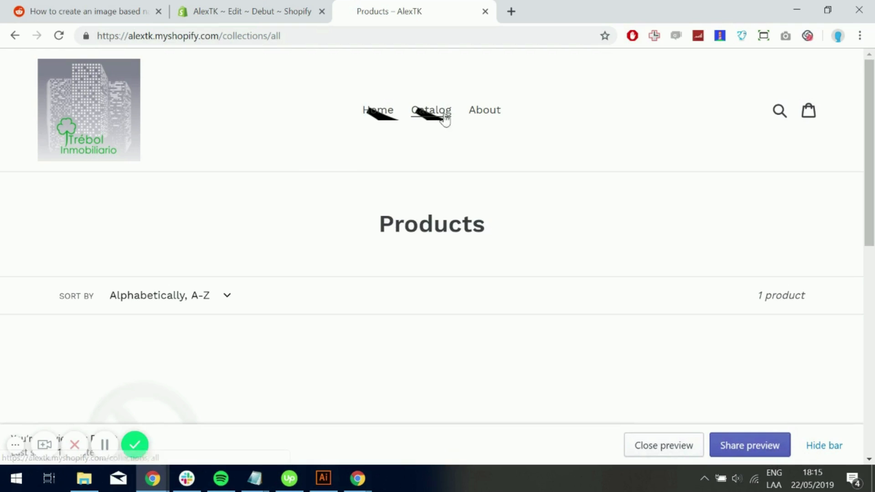
mouse_move(431, 122)
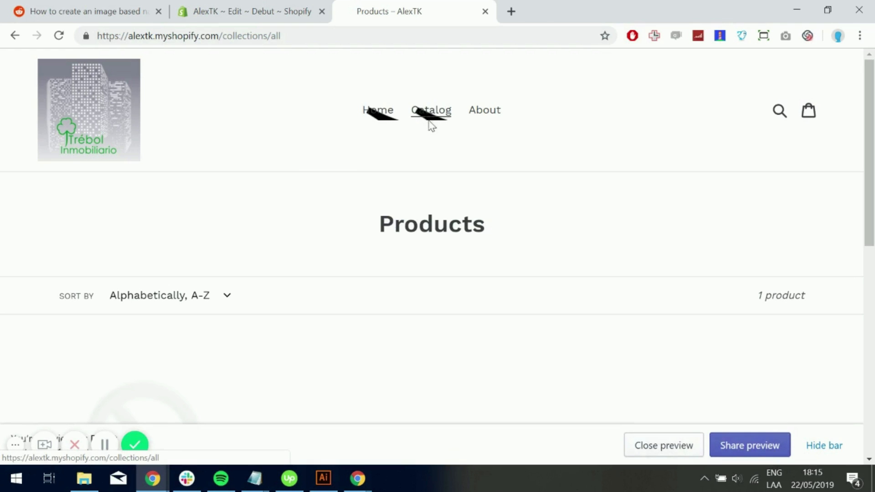
mouse_move(376, 110)
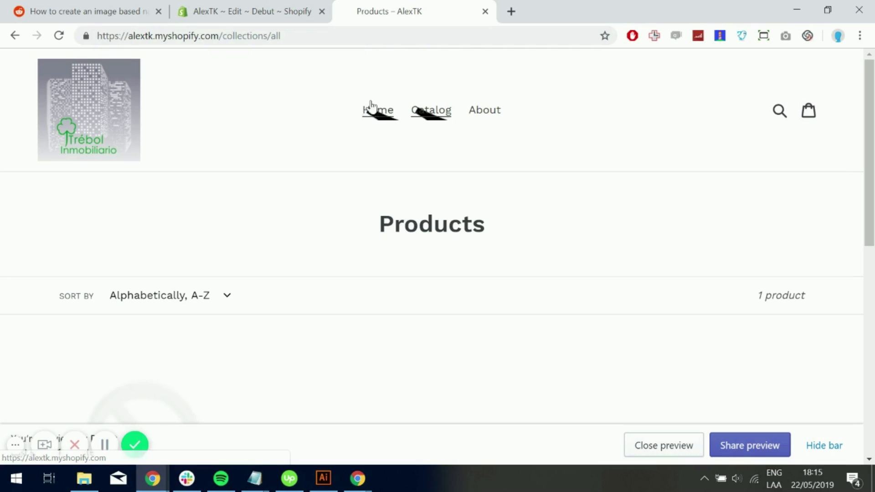
mouse_move(386, 130)
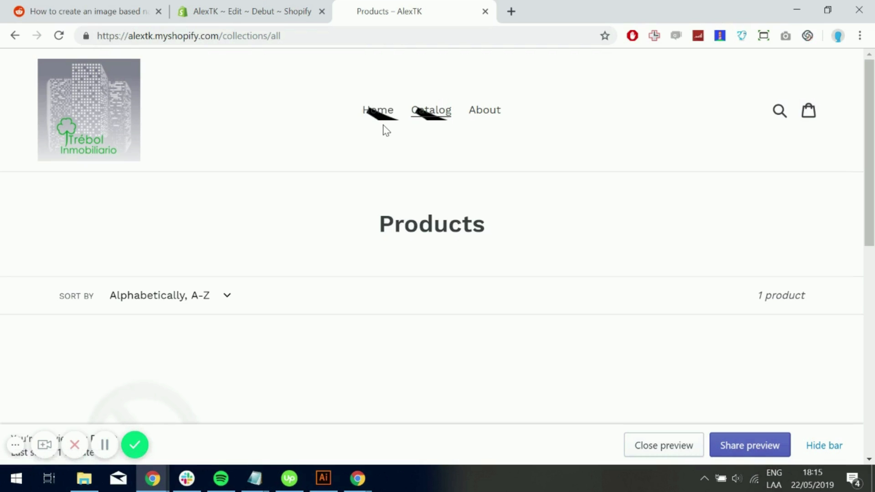
mouse_move(378, 110)
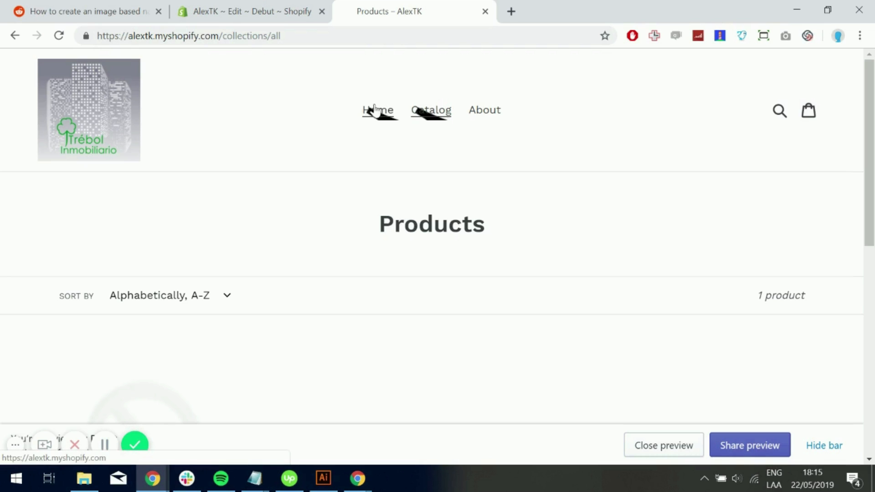
mouse_move(379, 111)
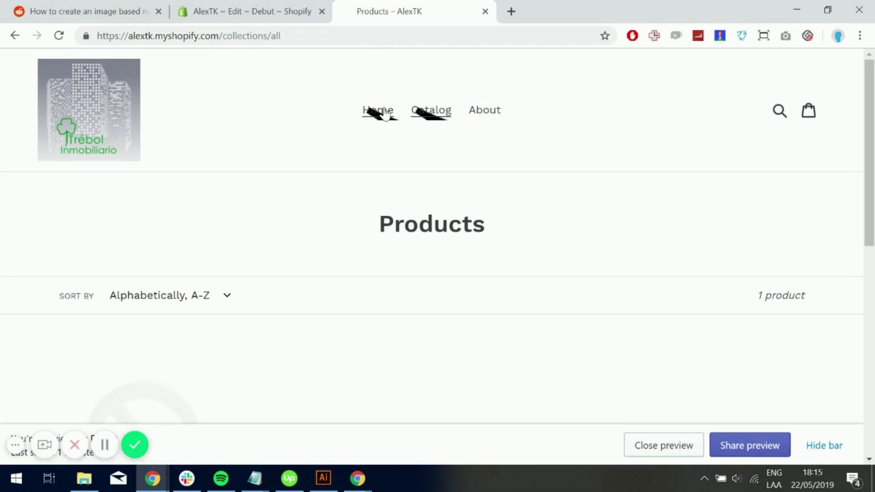
mouse_move(397, 93)
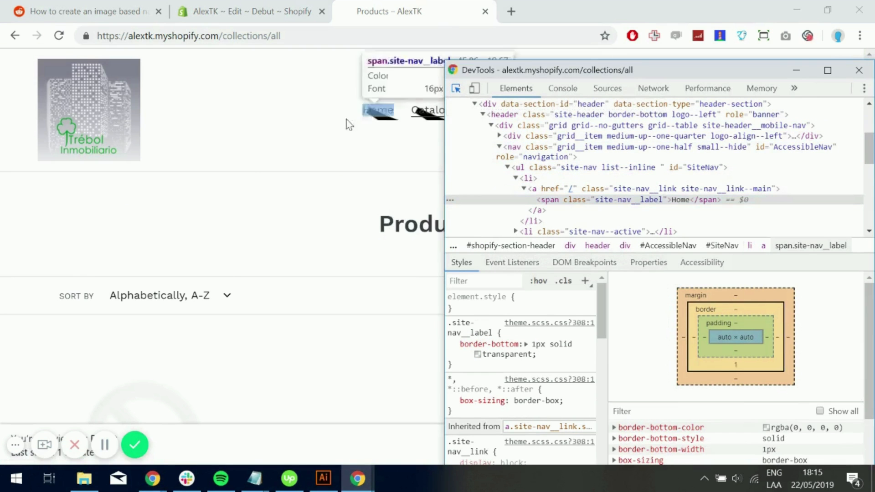
Give the Home link inline width 9vw and height 11vh in DevTools
scroll(down, 3)
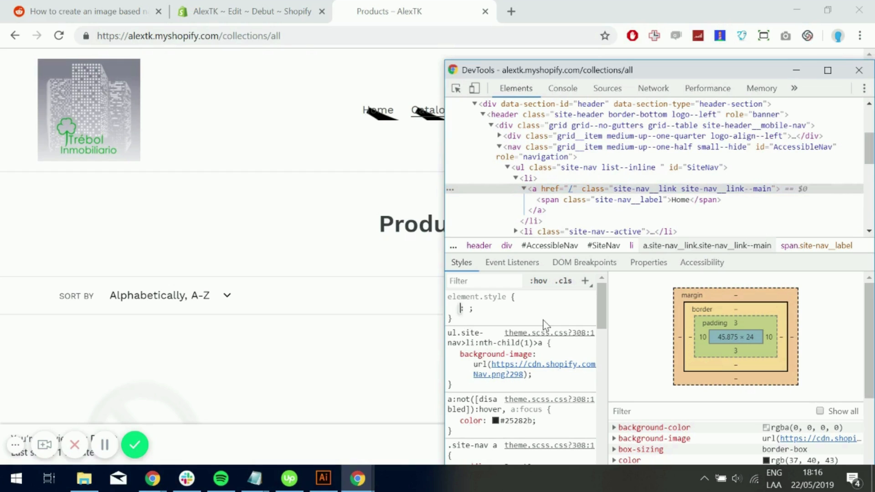
text(width: 9vw;)
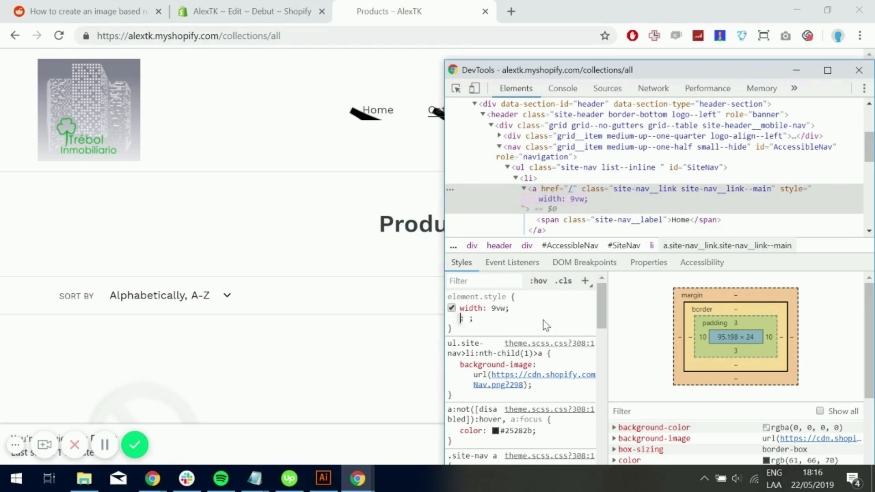
text(height: 11vh;)
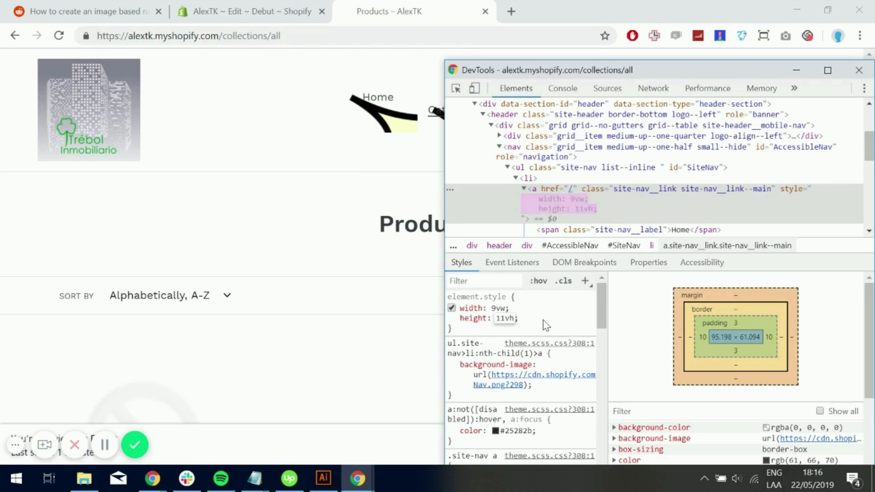
click(451, 318)
text(background-position: ;)
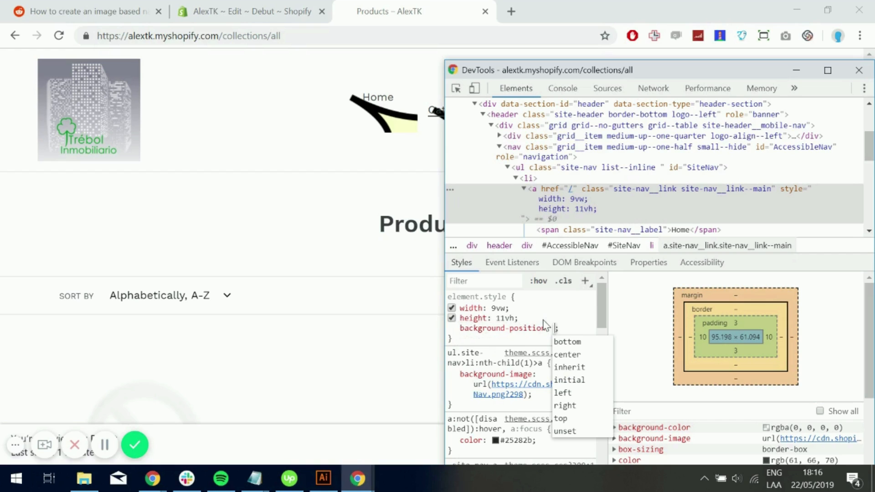
Add background-position center, background-size cover, display table-cell and vertical-align middle to the Home link
click(566, 354)
text(background-size:)
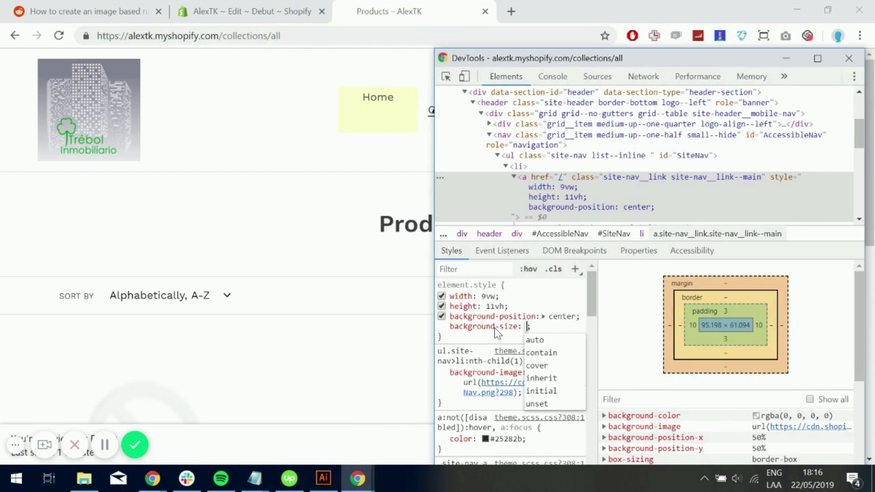
click(536, 366)
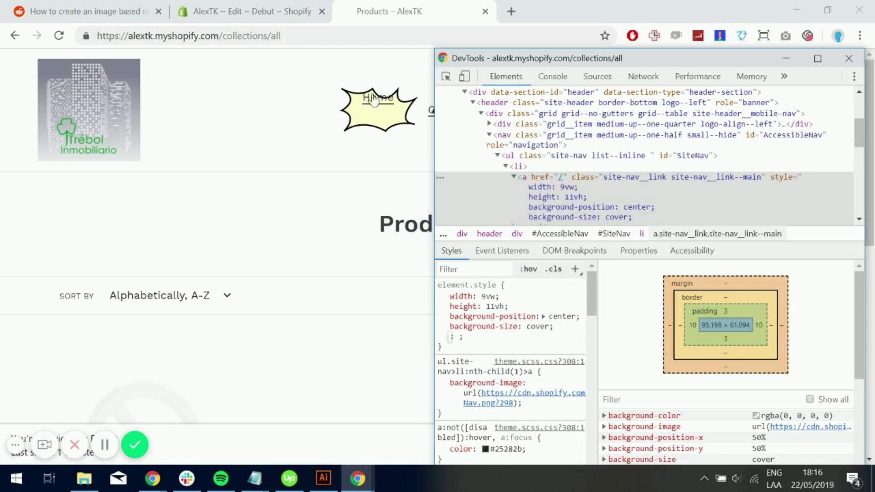
mouse_move(310, 245)
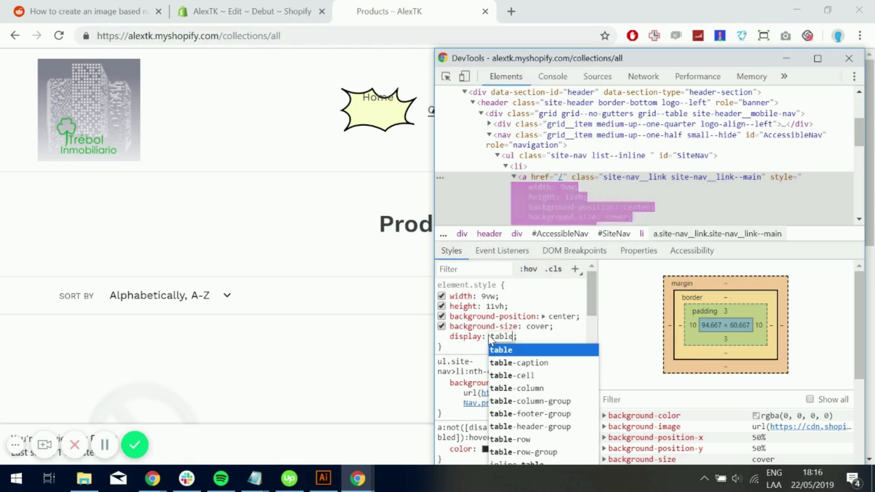
click(511, 375)
text(vertical-align: middle;)
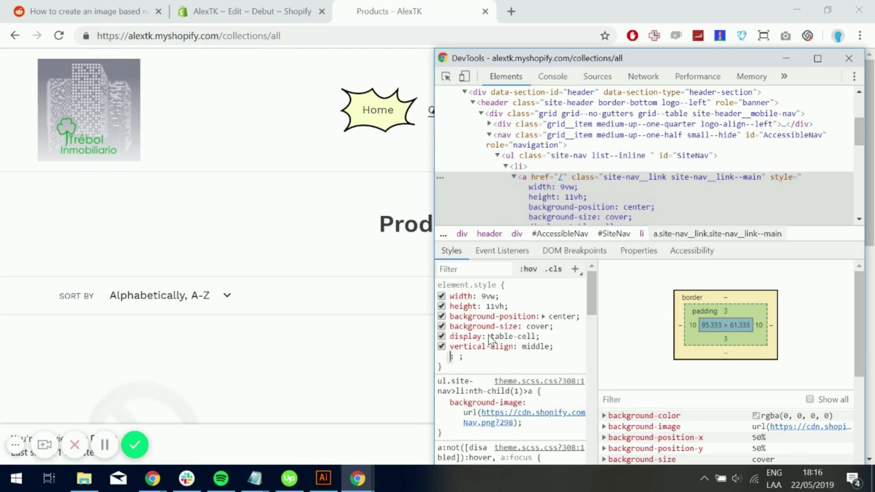
mouse_move(550, 345)
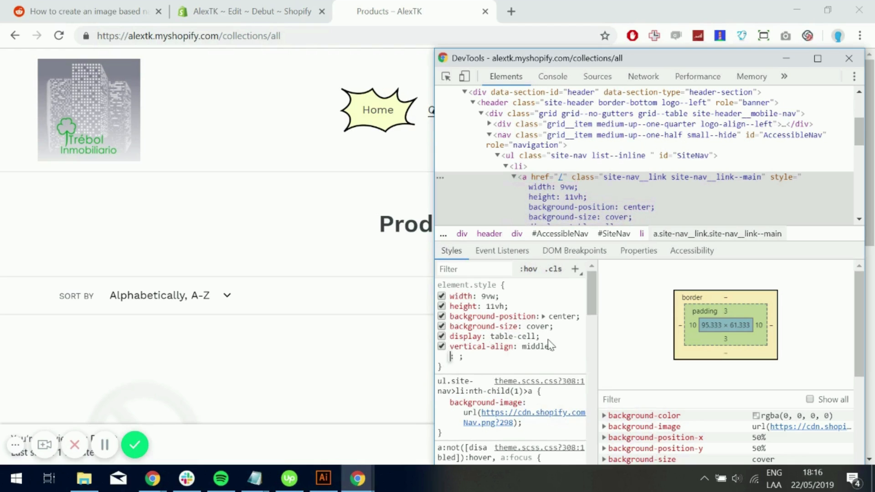
mouse_move(562, 351)
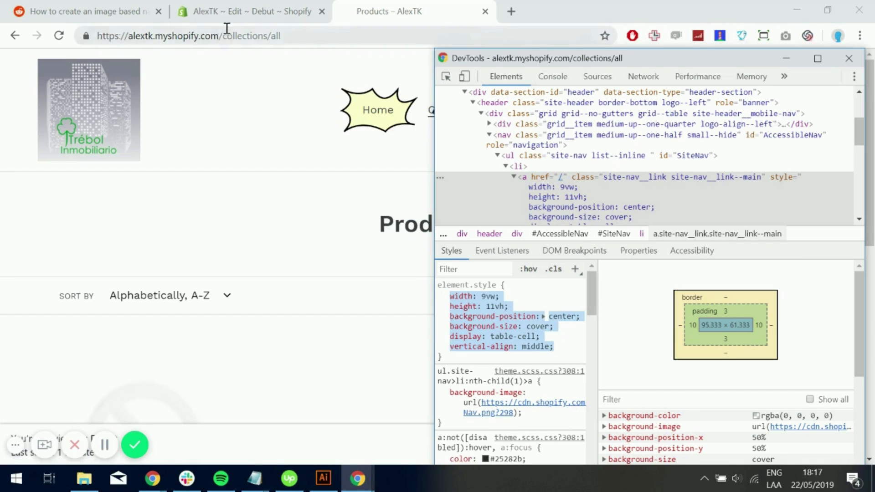
Paste the size, cover and alignment declarations into the nth-child(1) and site-nav--active rules and save
click(247, 11)
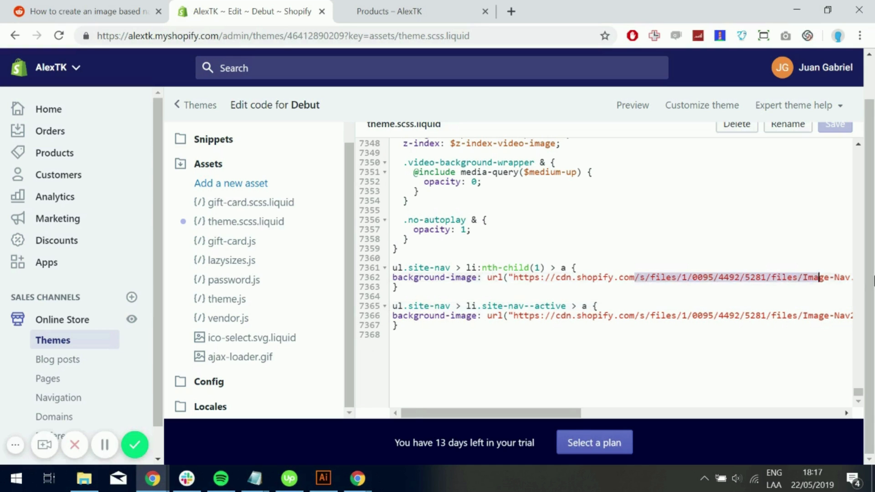
scroll(right, 3)
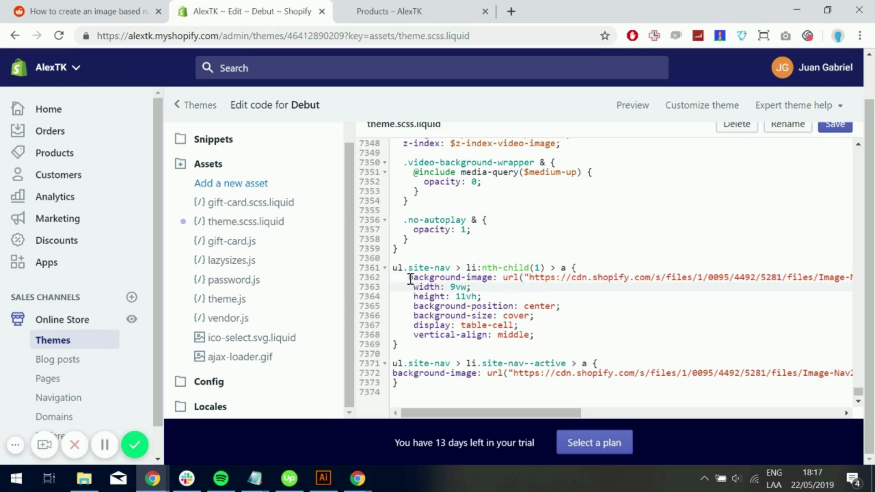
scroll(down, 3)
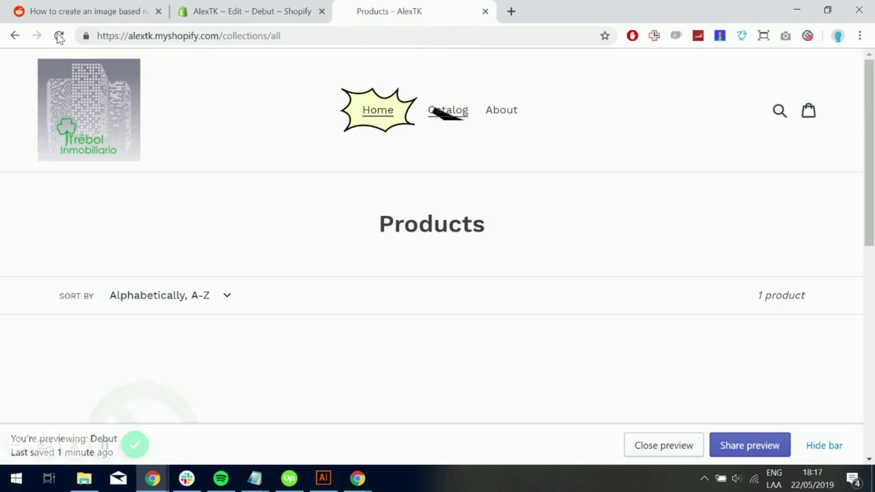
Reload the preview and visit Catalog, Home and About to verify starbursts with the active item pink
click(58, 36)
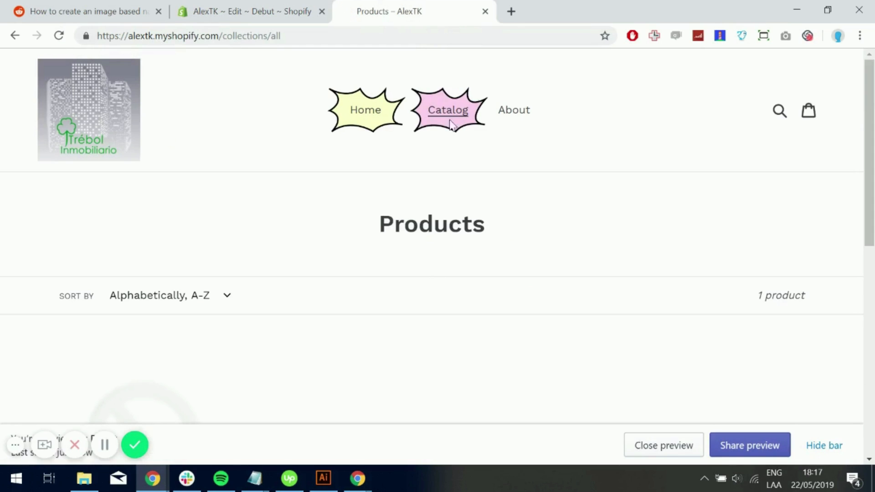
mouse_move(448, 111)
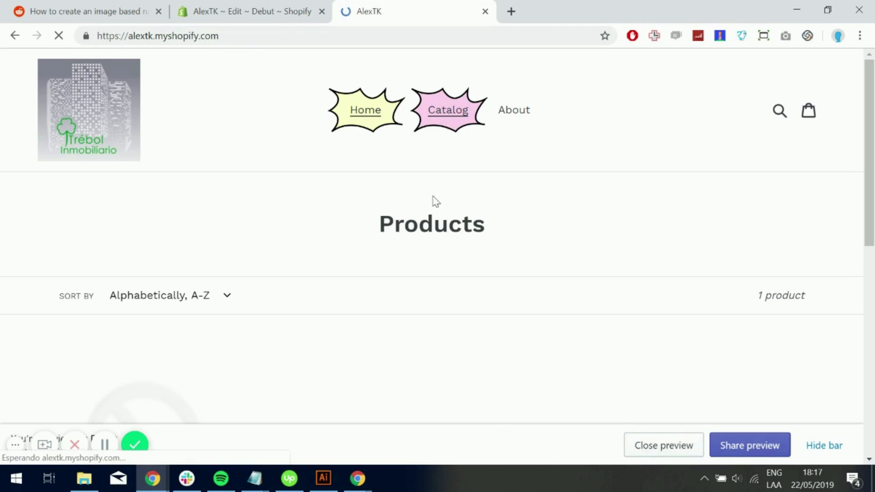
click(365, 109)
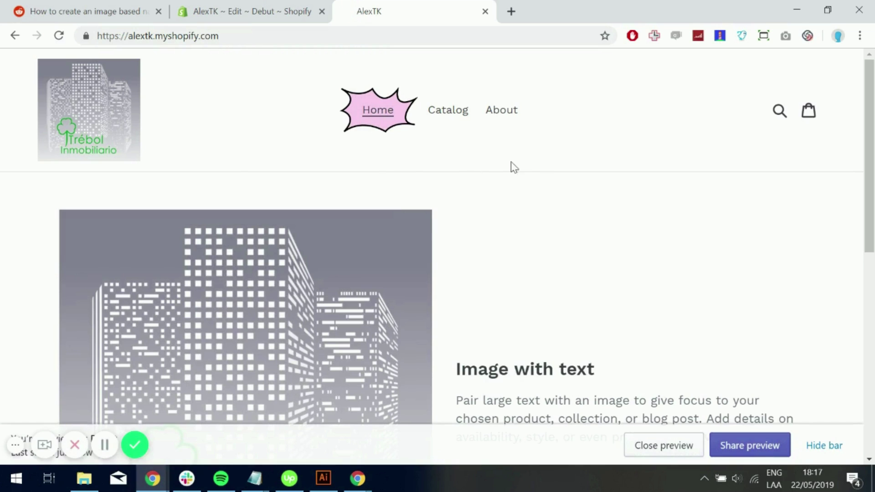
click(447, 109)
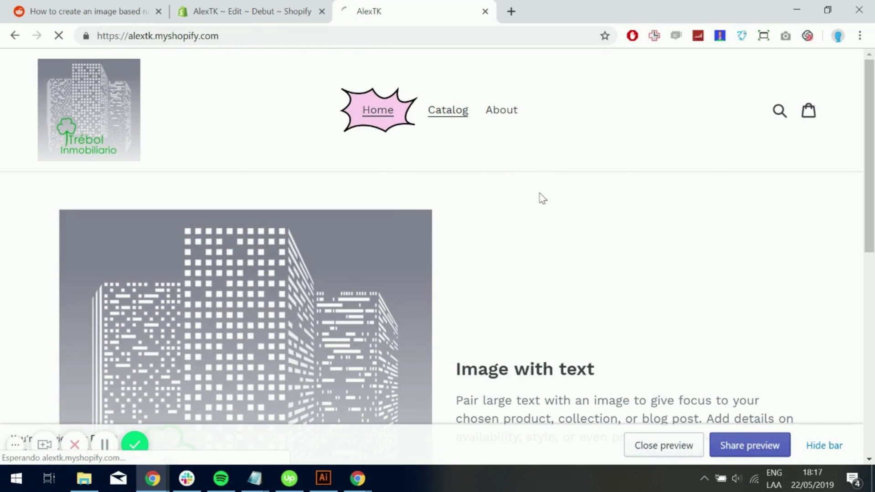
click(447, 110)
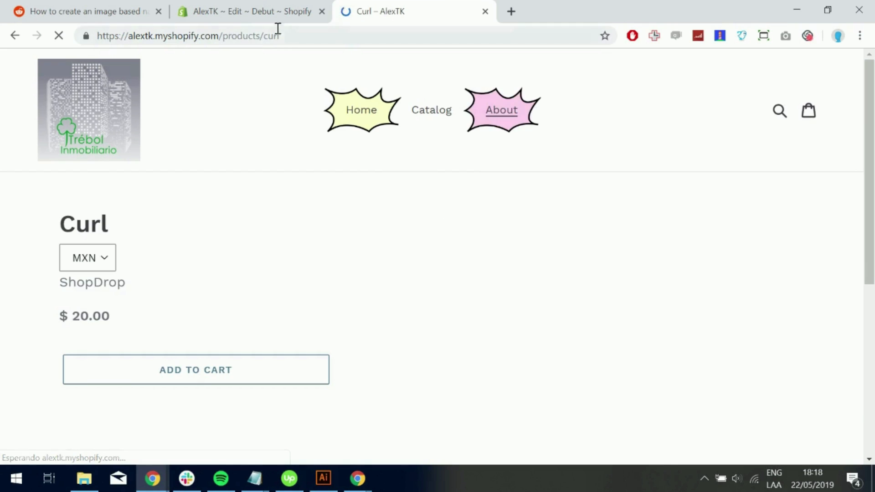
click(252, 11)
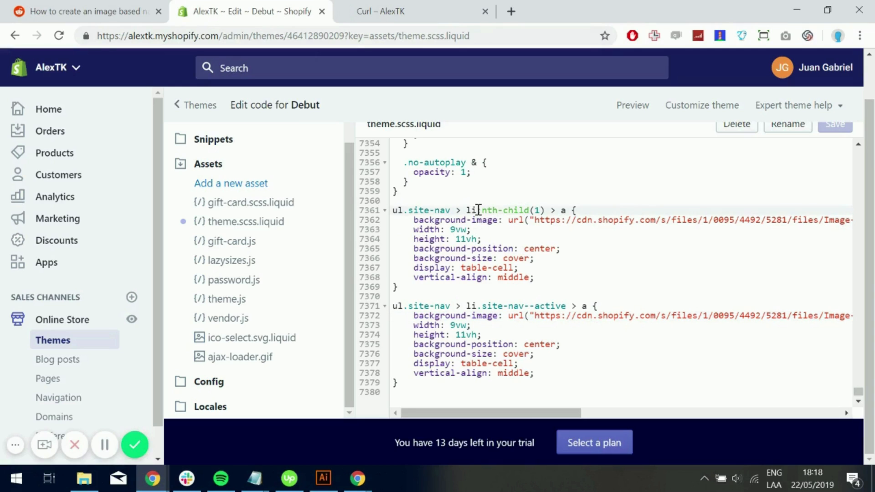
Remove :nth-child(1) from the ul.site-nav > li selector so every nav item gets the starburst, and save
double_click(504, 211)
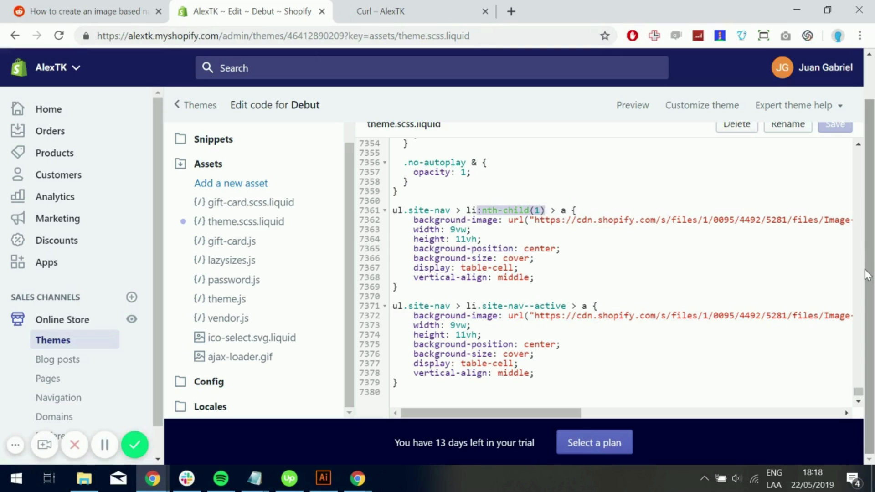
click(476, 211)
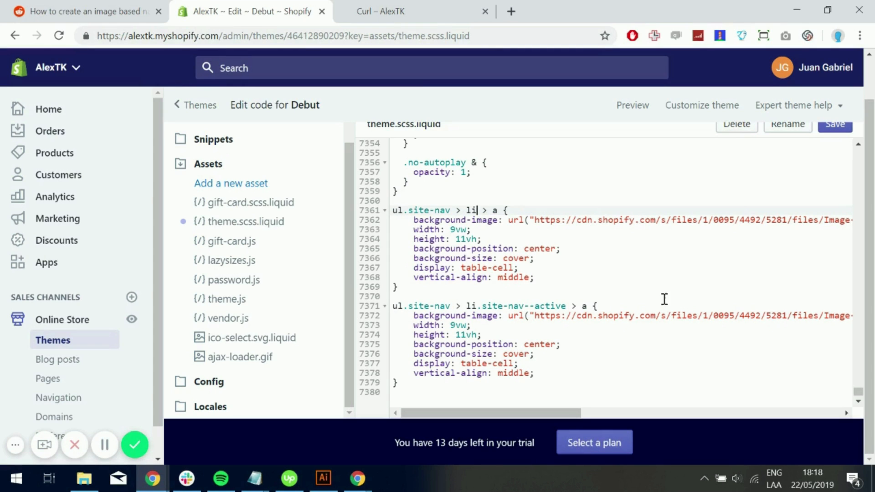
mouse_move(404, 14)
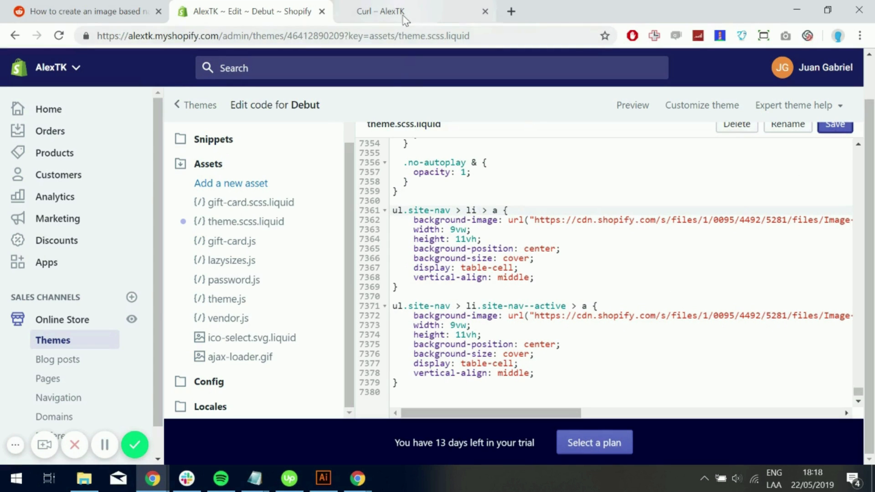
click(381, 11)
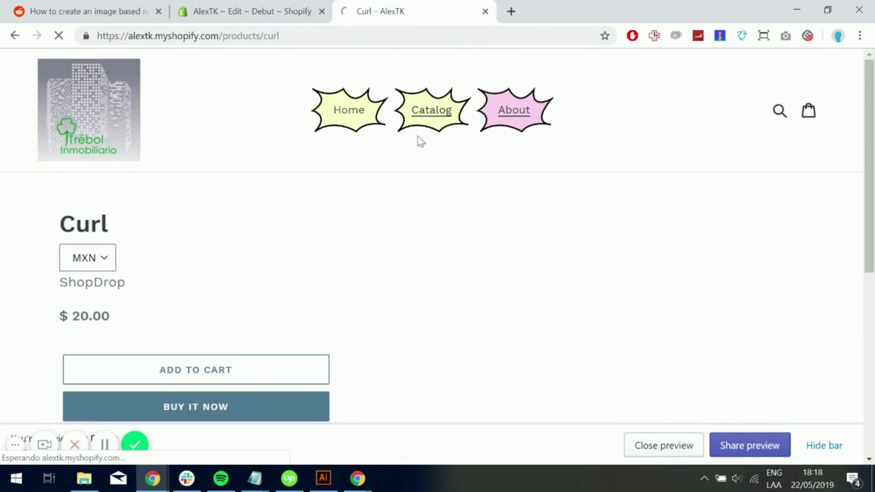
Browse Catalog and Home in the preview to confirm all items show starbursts and the pink one follows the page
click(431, 109)
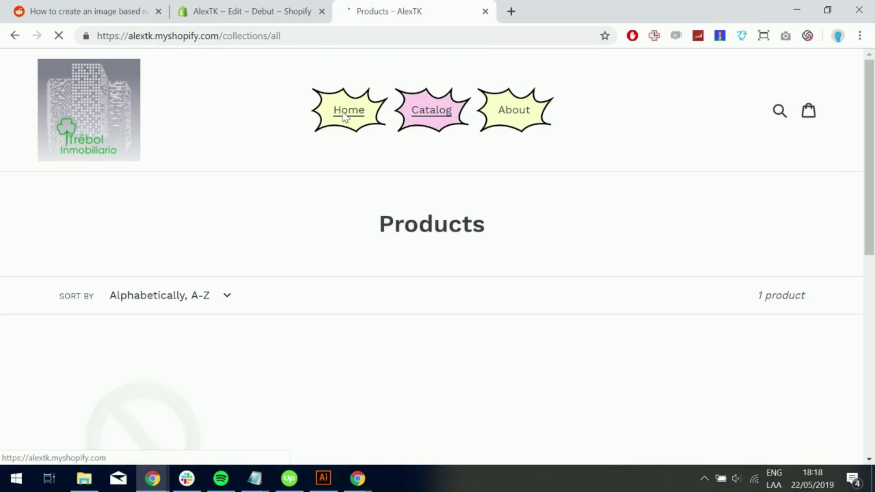
click(349, 111)
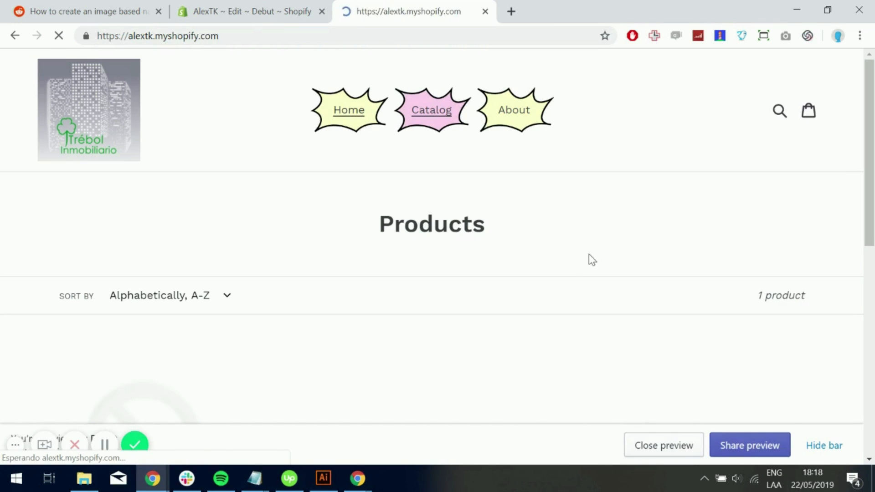
click(348, 110)
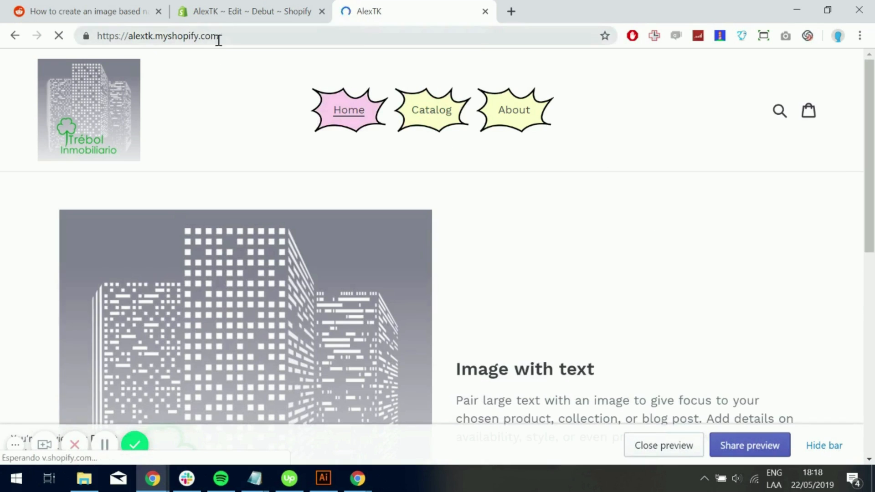
click(251, 11)
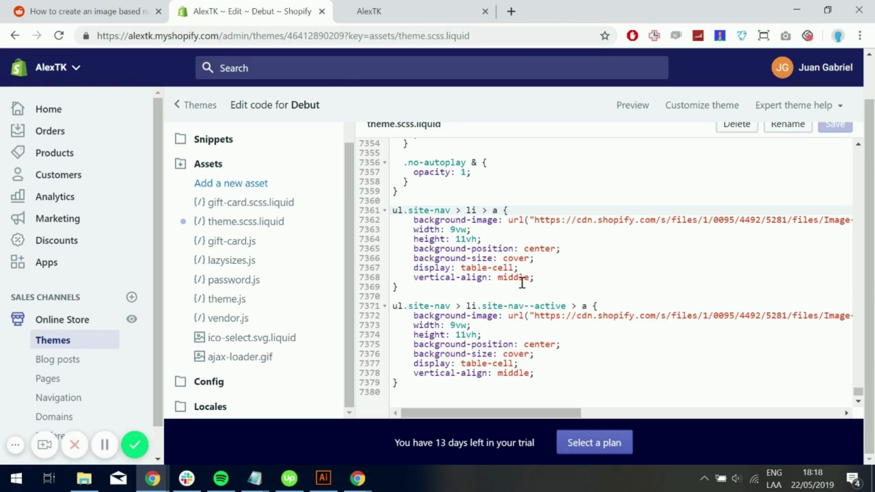
mouse_move(131, 409)
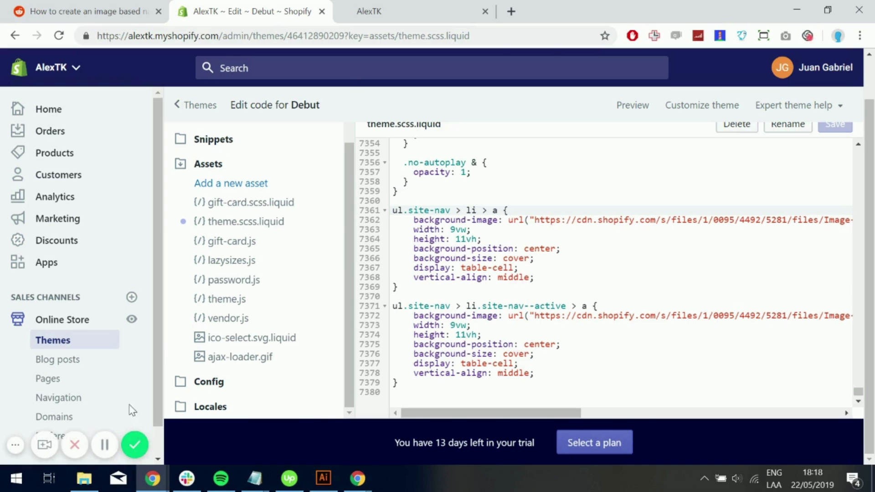